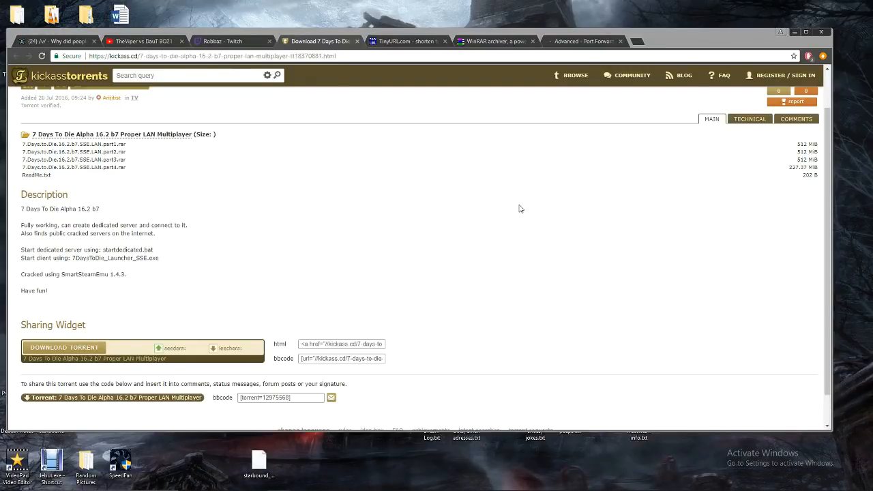
mouse_move(402, 225)
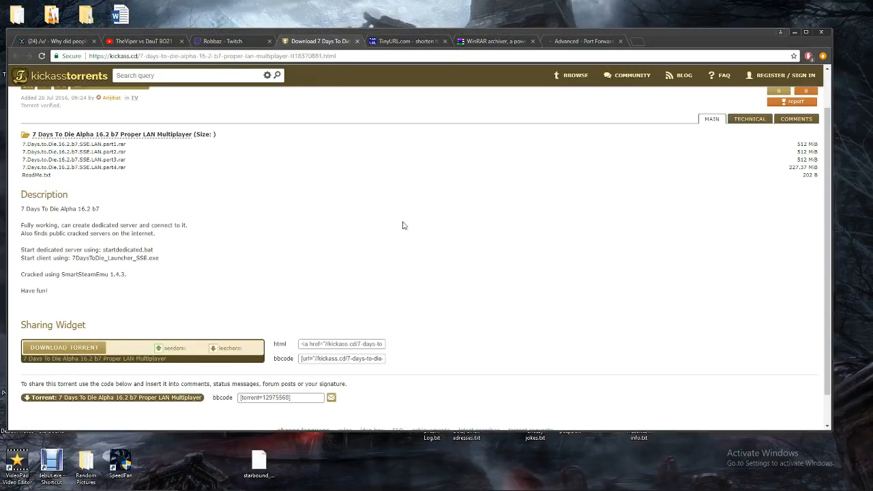
mouse_move(303, 211)
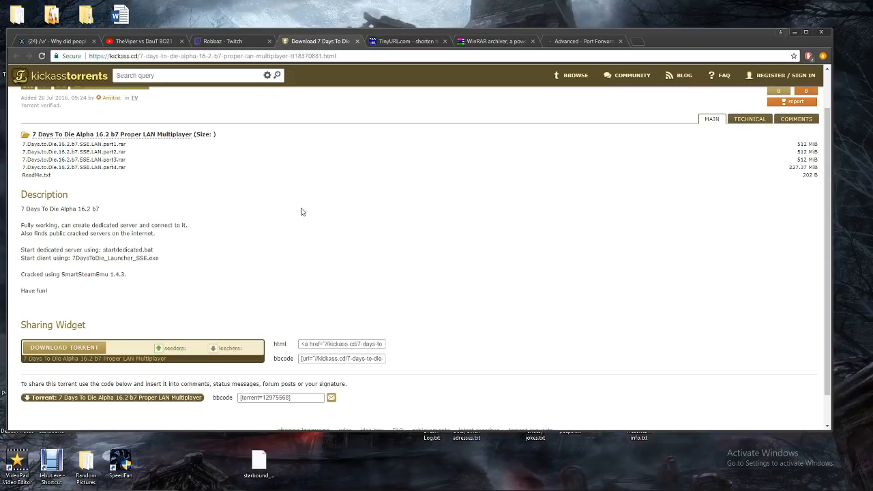
Step: Scroll through the 7 Days To Die Alpha 16.2 b7 torrent page description and file list
scroll(up, 3)
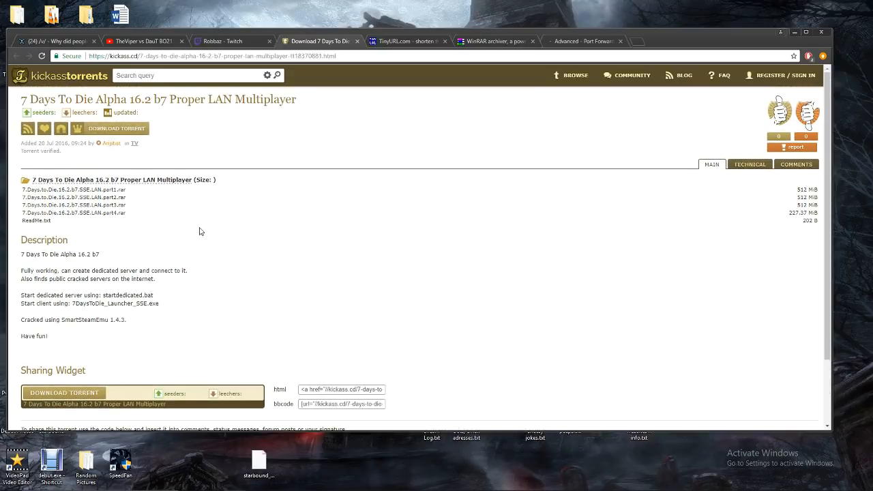
mouse_move(240, 226)
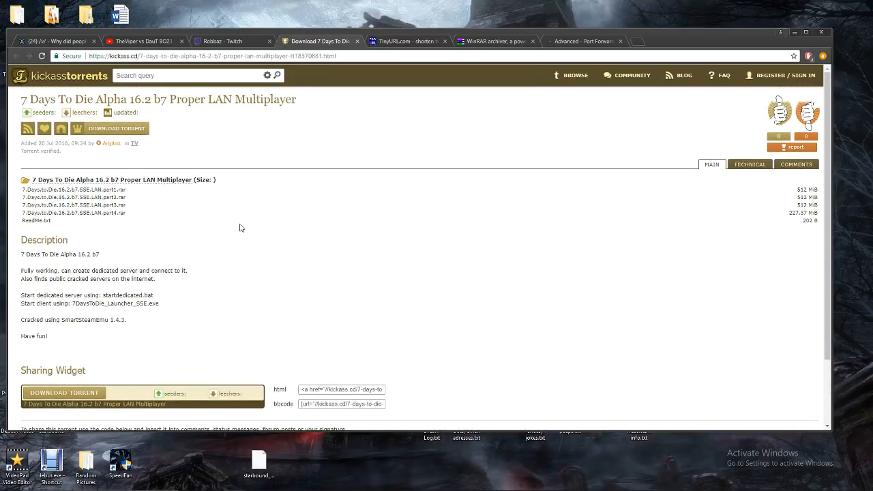
scroll(down, 3)
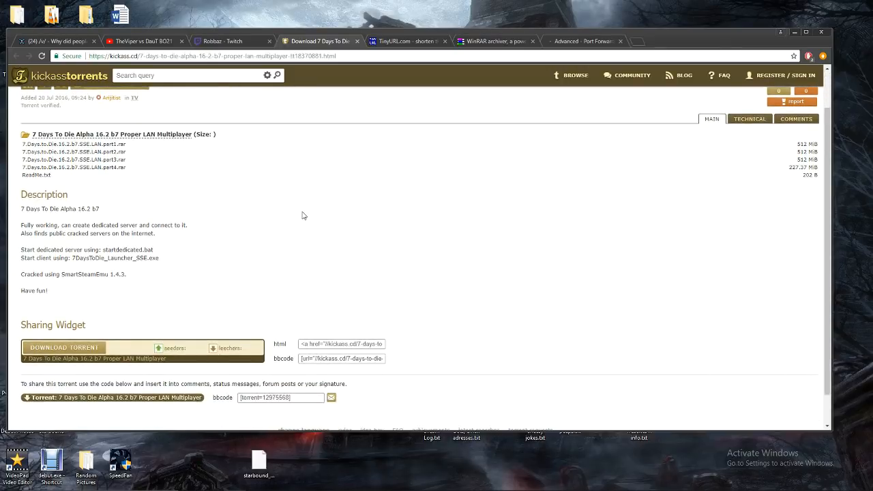
scroll(up, 3)
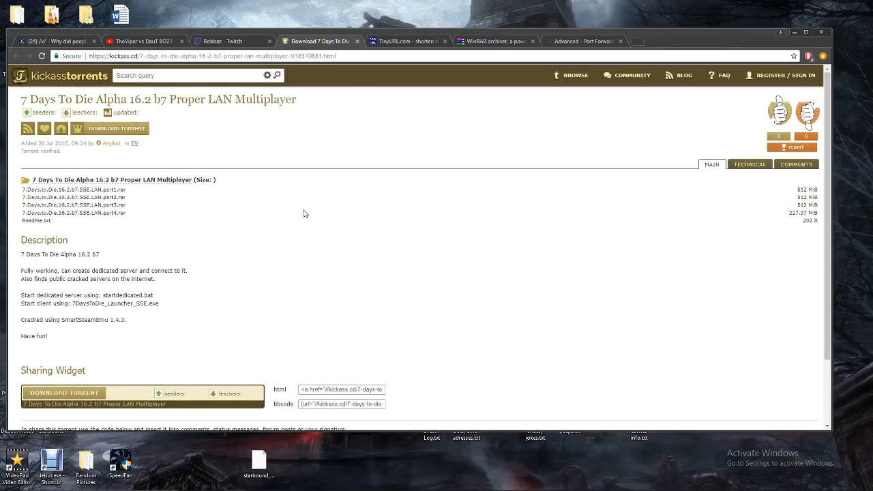
mouse_move(66, 398)
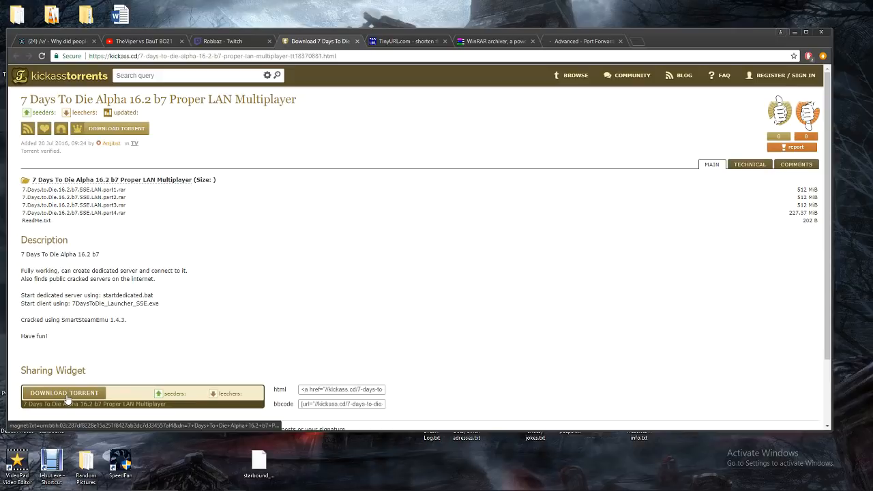
mouse_move(306, 66)
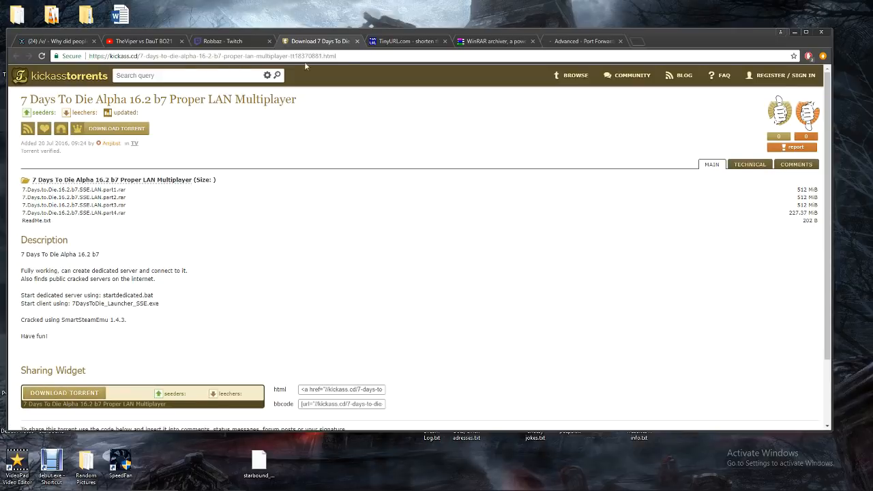
mouse_move(360, 58)
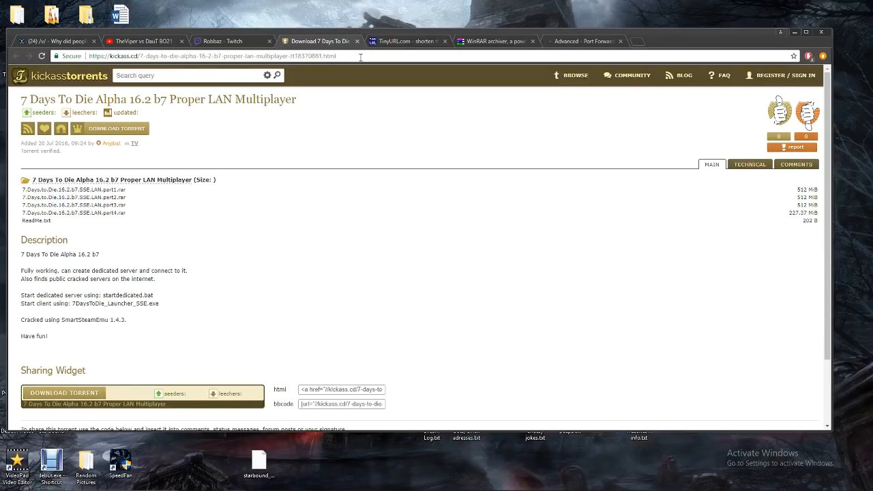
mouse_move(331, 98)
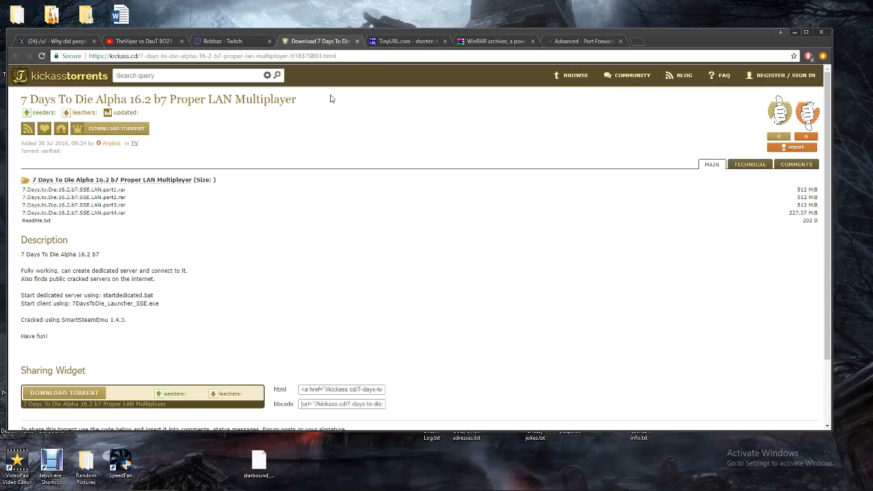
mouse_move(64, 393)
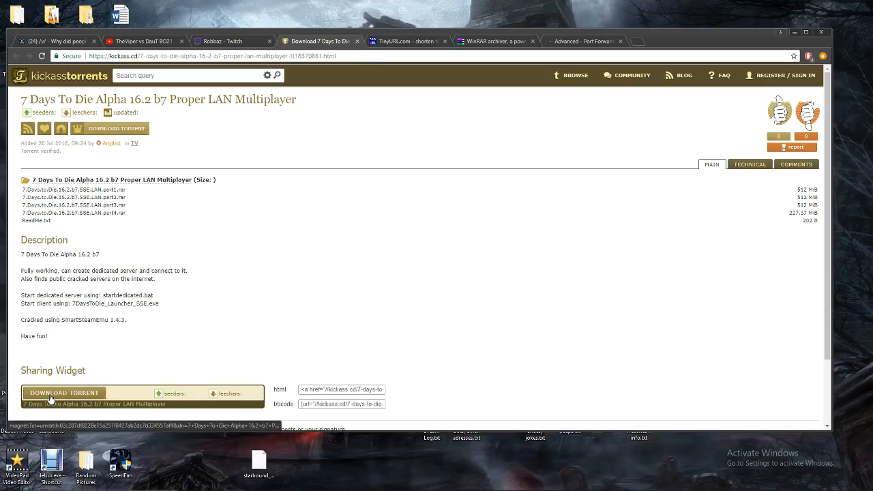
mouse_move(353, 263)
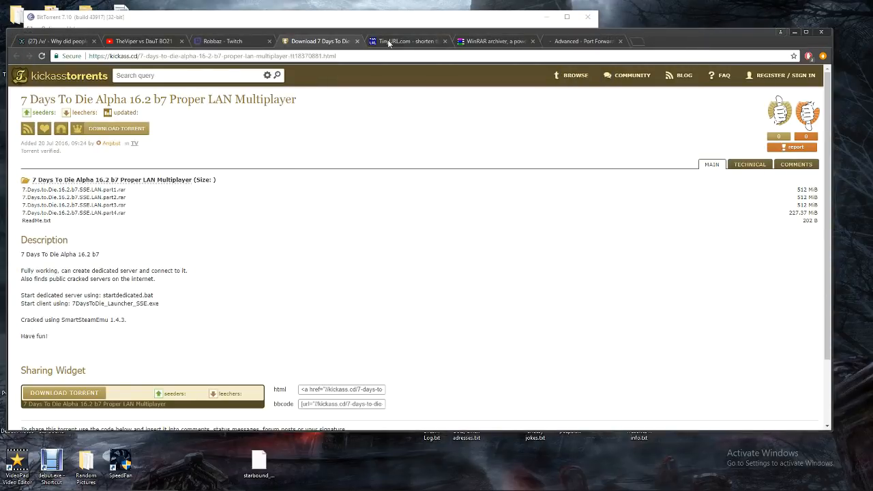
Step: Show the RARLAB WinRAR downloads page in the browser
click(493, 63)
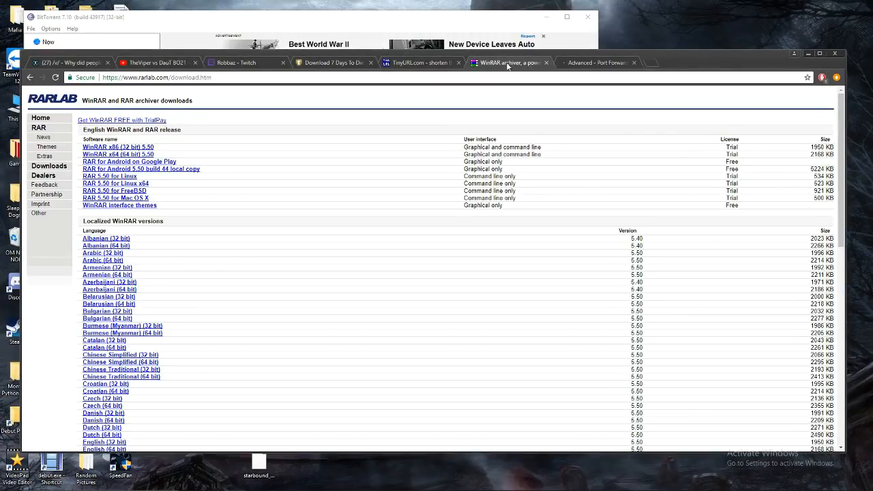
mouse_move(507, 63)
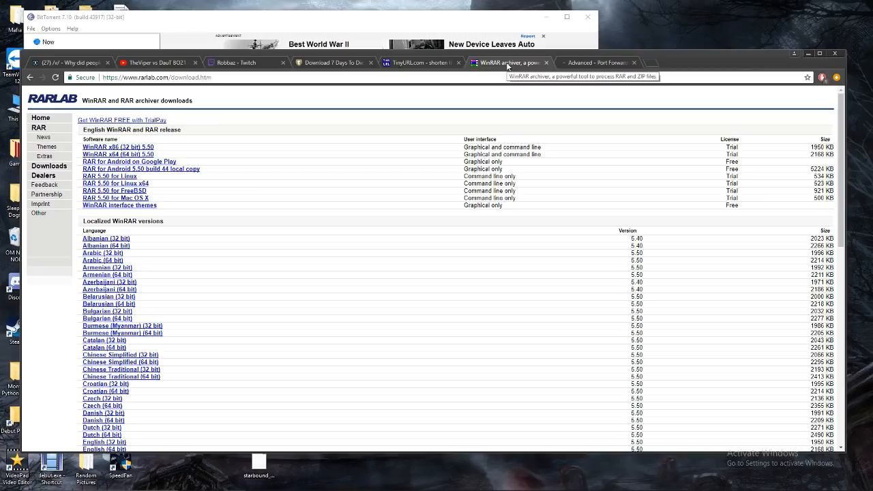
mouse_move(266, 103)
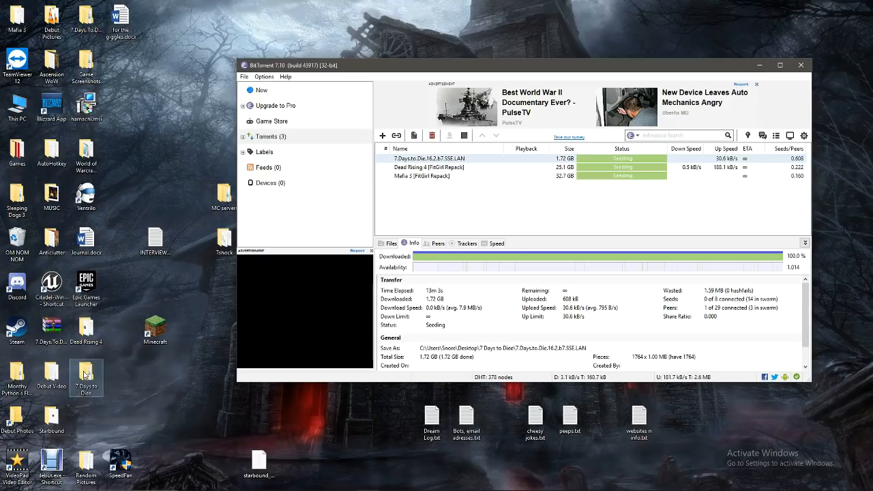
Step: Extract the four 7 Days to Die .rar parts into the download folder
right_click(423, 158)
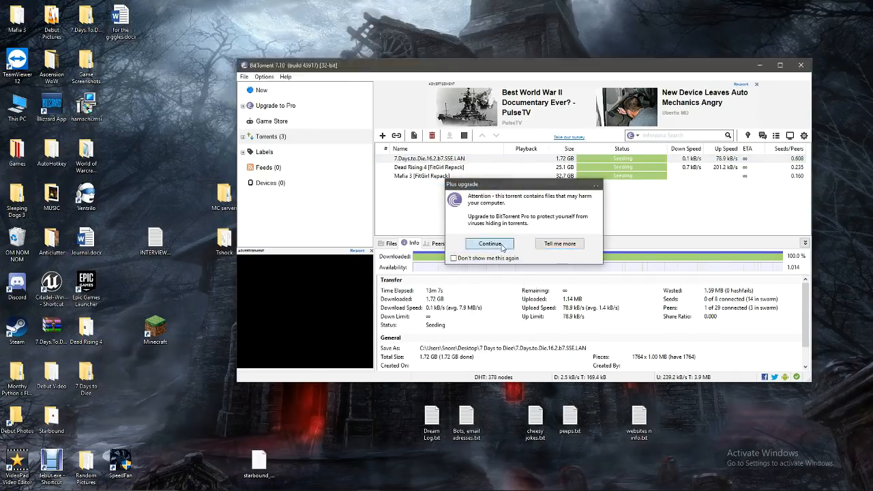
click(488, 243)
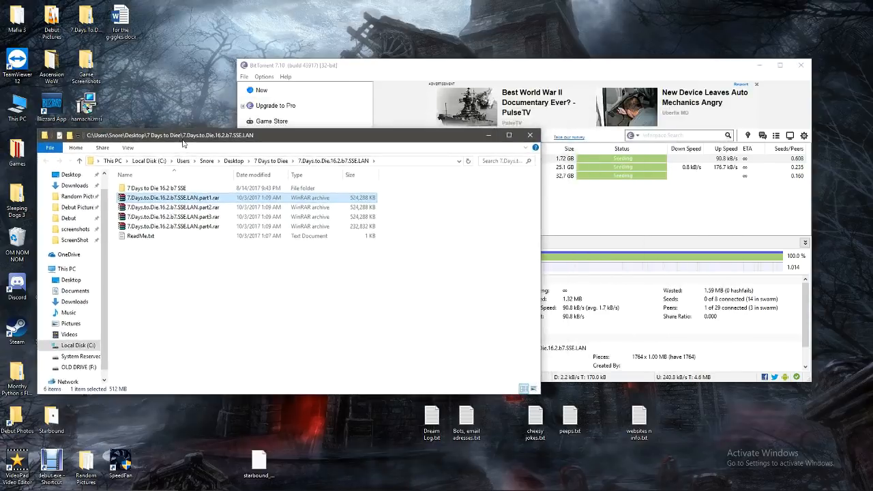
click(172, 227)
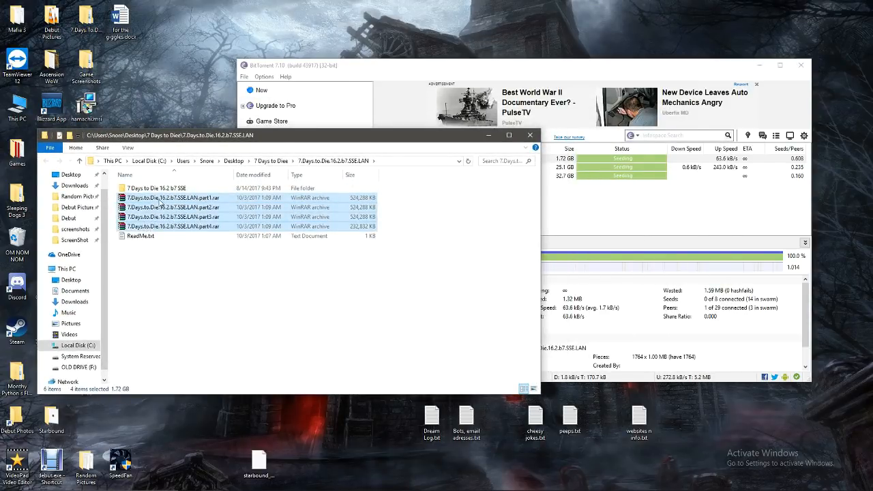
mouse_move(161, 199)
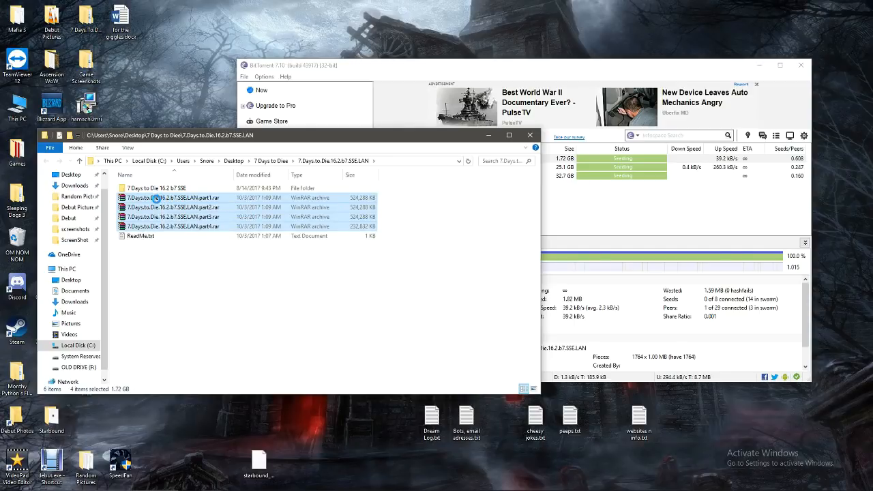
right_click(175, 198)
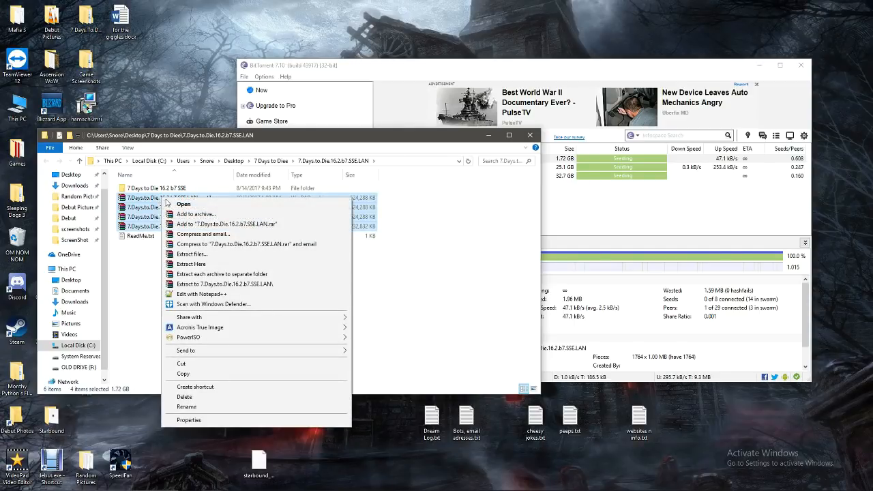
mouse_move(229, 266)
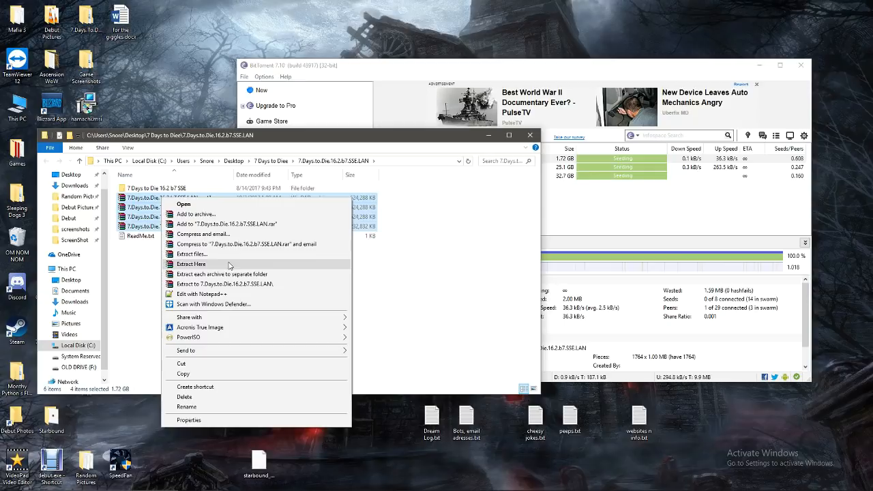
click(191, 265)
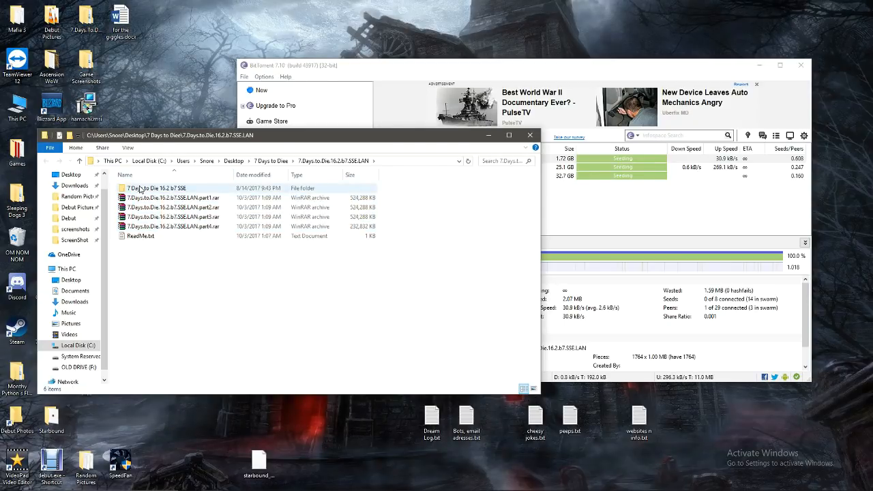
double_click(161, 188)
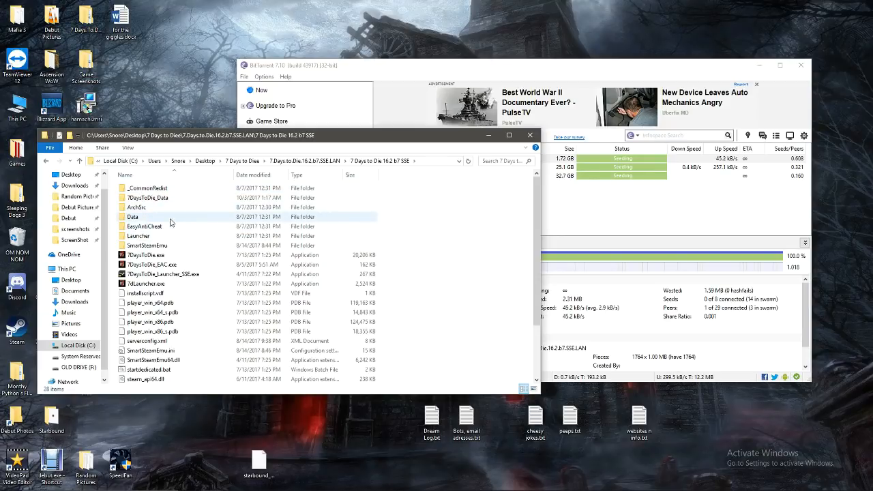
scroll(down, 3)
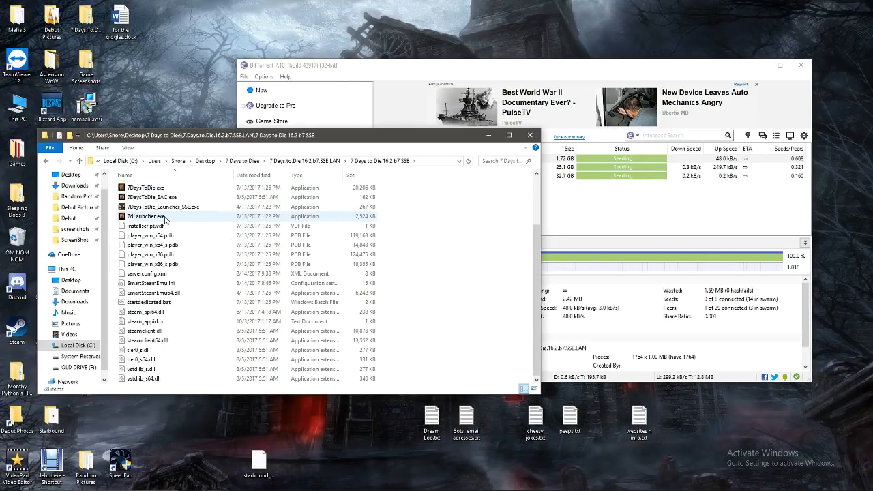
scroll(up, 3)
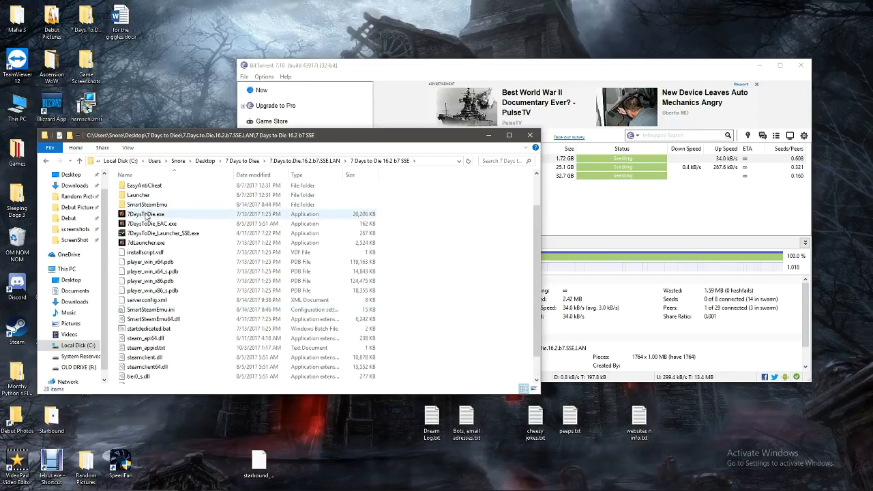
mouse_move(152, 225)
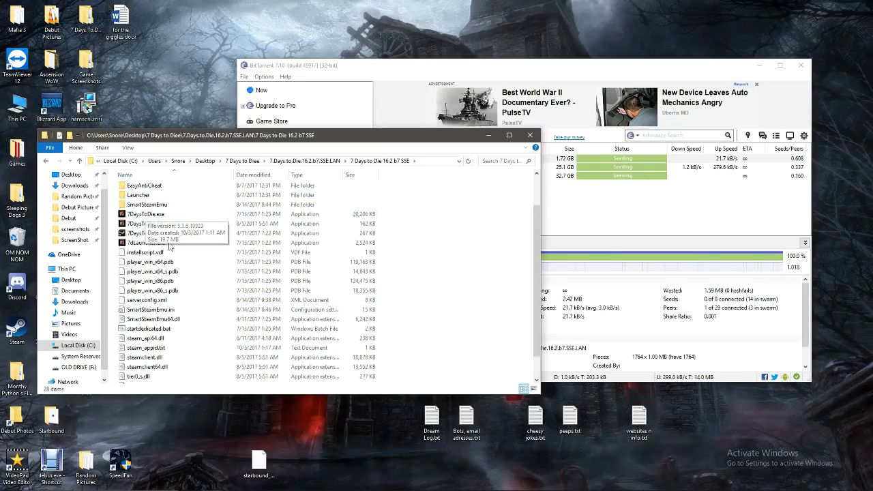
mouse_move(147, 328)
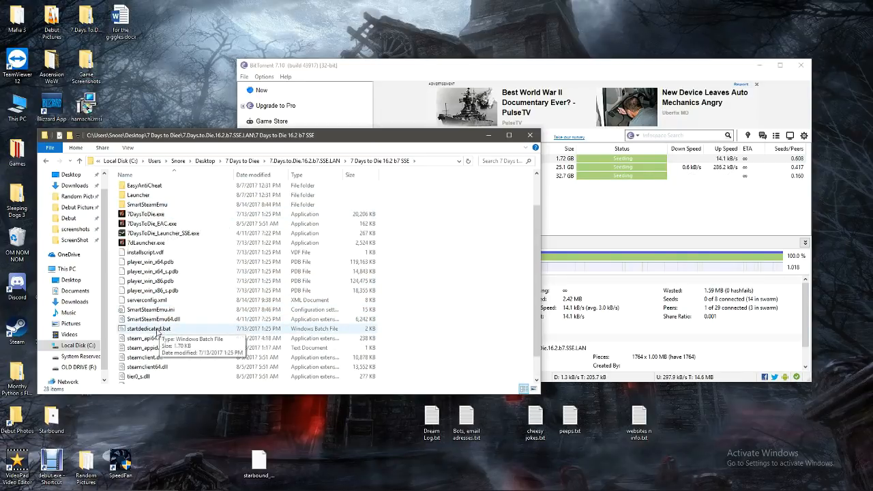
click(148, 329)
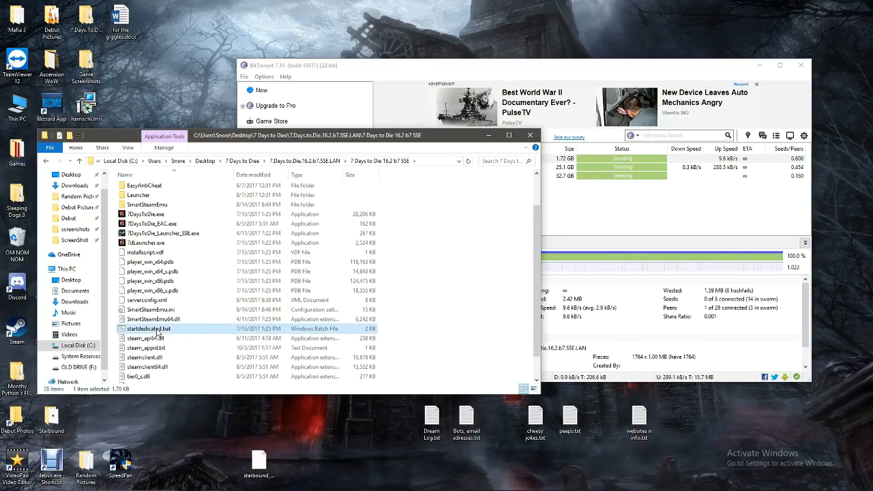
click(145, 300)
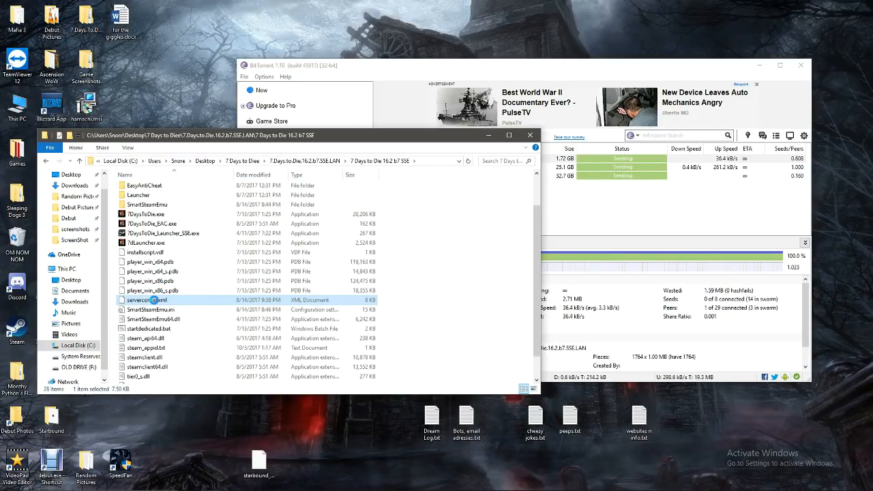
double_click(144, 300)
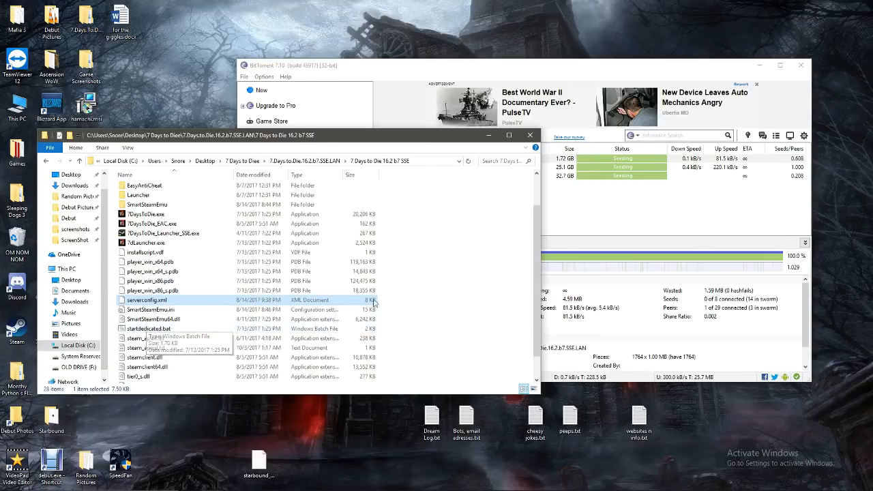
Step: View serverconfig.xml in Notepad and start a new Chrome tab on Google
double_click(144, 300)
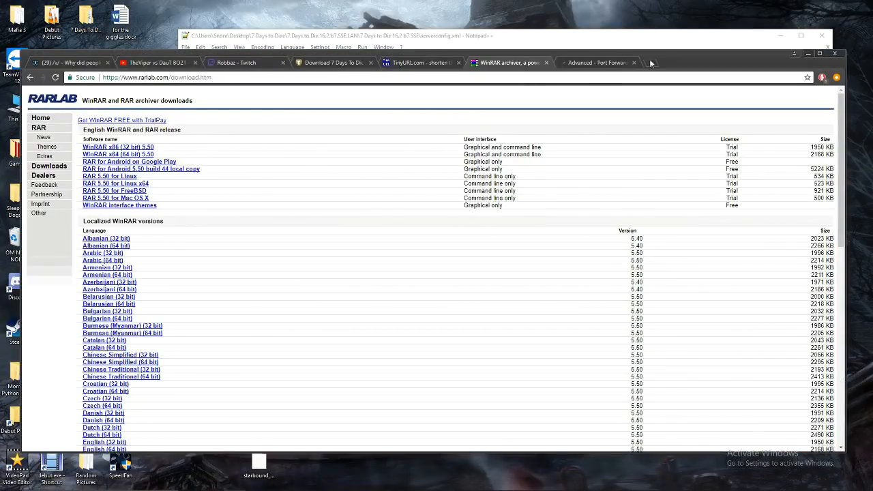
click(656, 62)
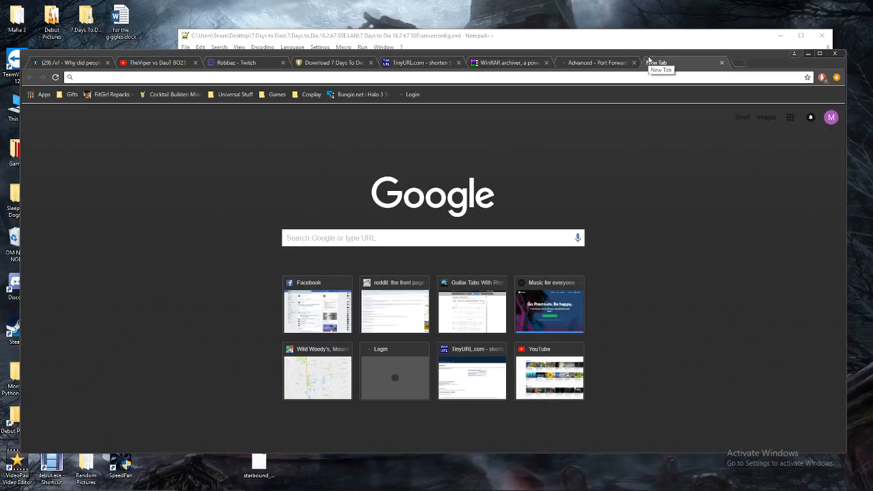
mouse_move(656, 63)
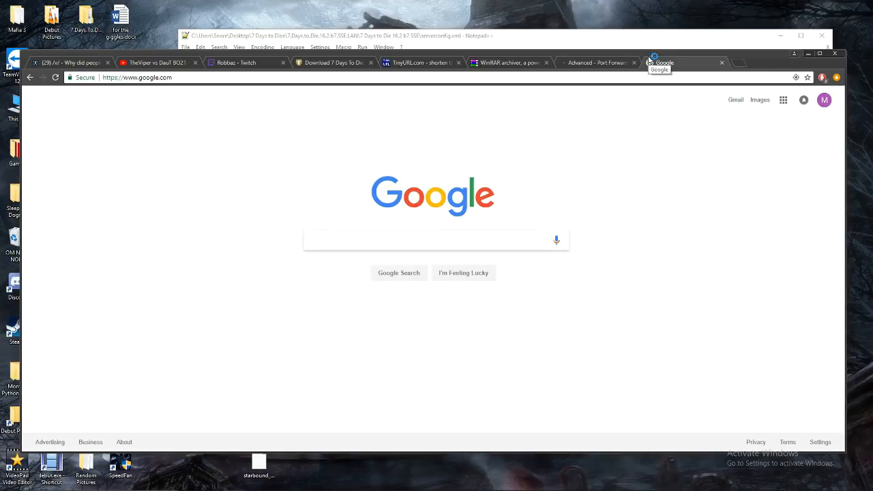
Step: Load the ARRIS router login page at 192.168.0.1
text(192)
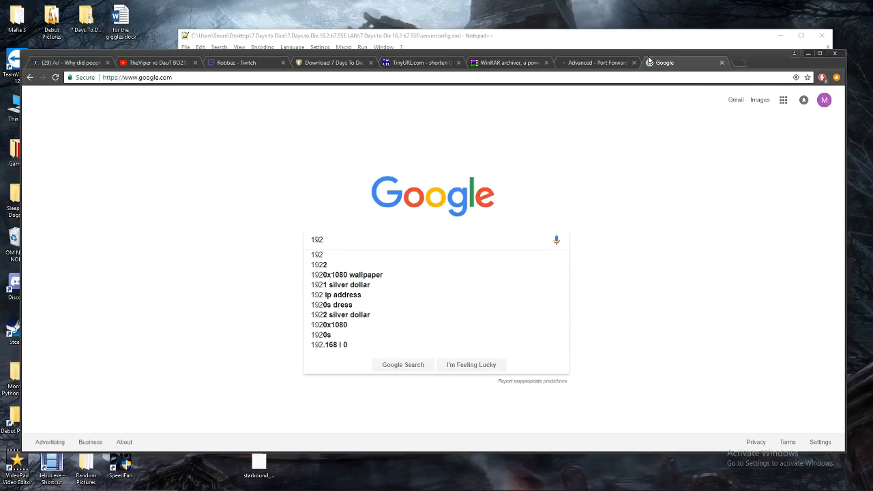
click(136, 77)
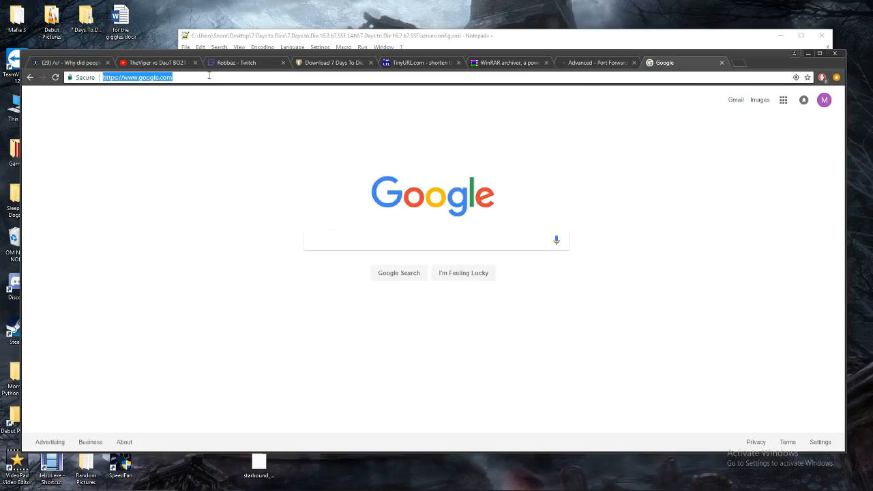
text(192.168.0.1)
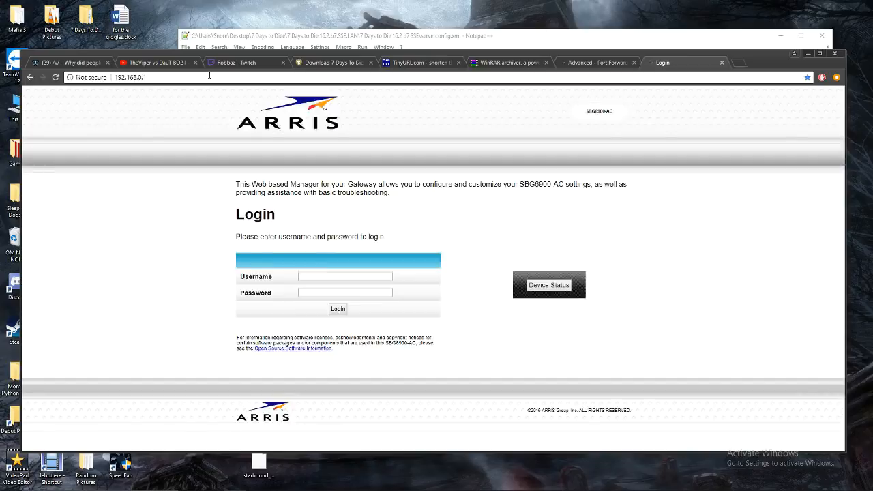
mouse_move(177, 93)
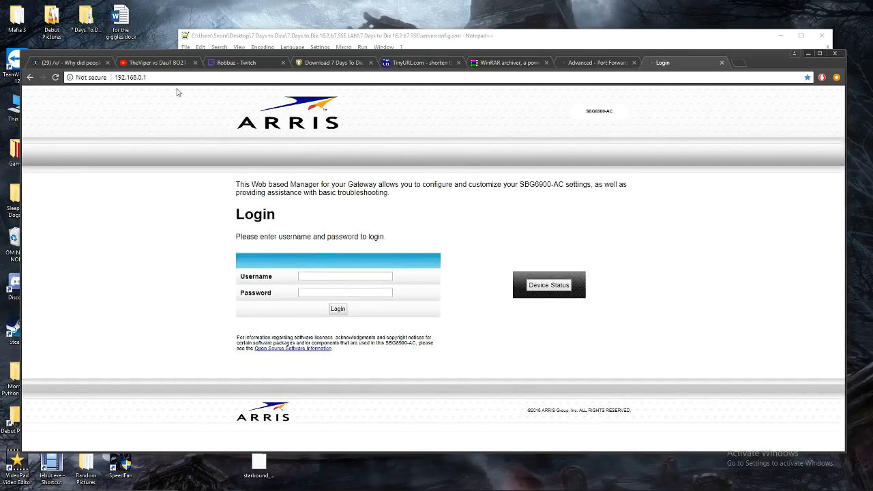
click(130, 76)
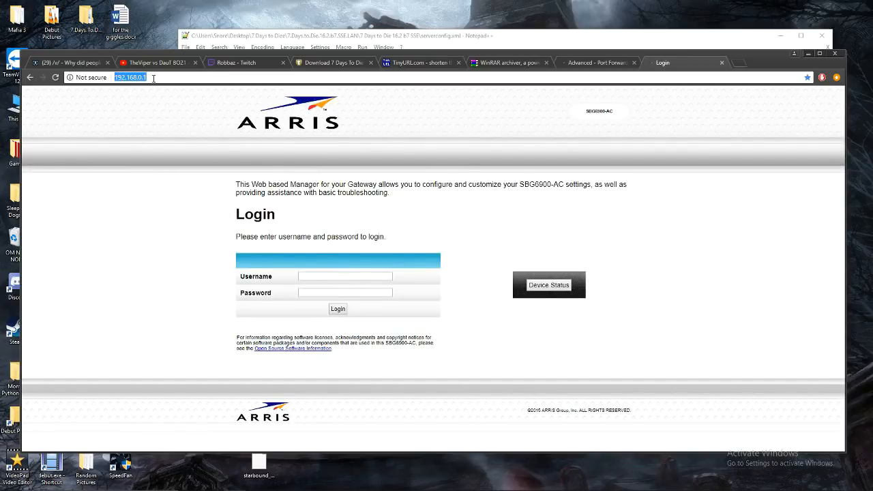
mouse_move(304, 124)
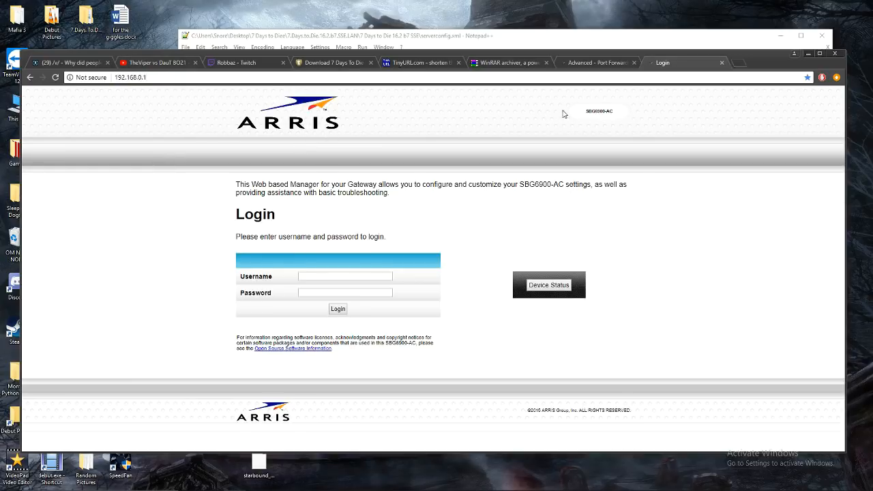
double_click(599, 112)
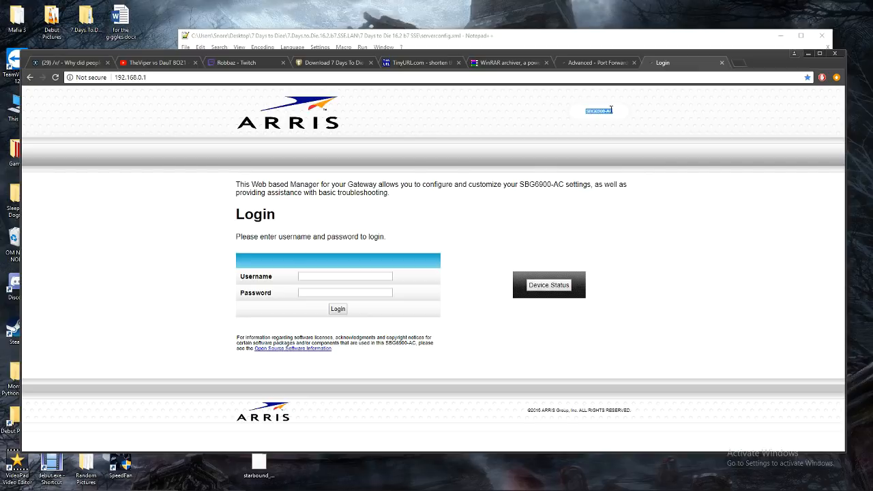
click(130, 77)
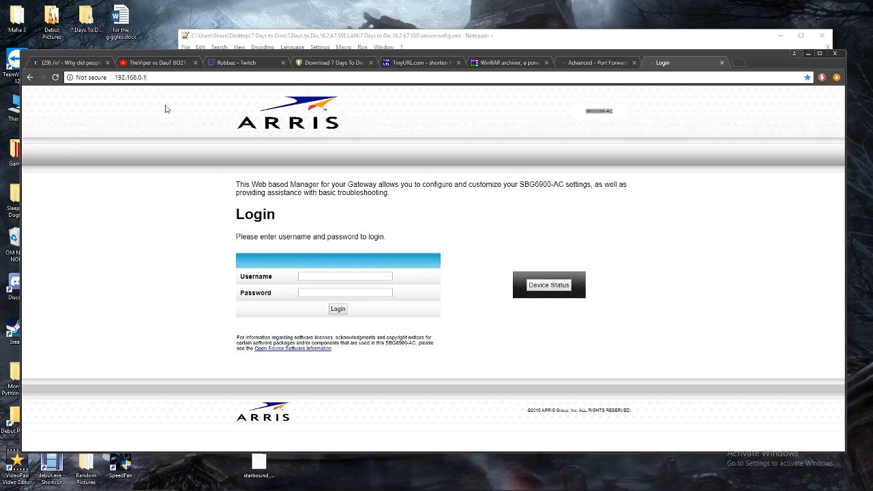
mouse_move(387, 305)
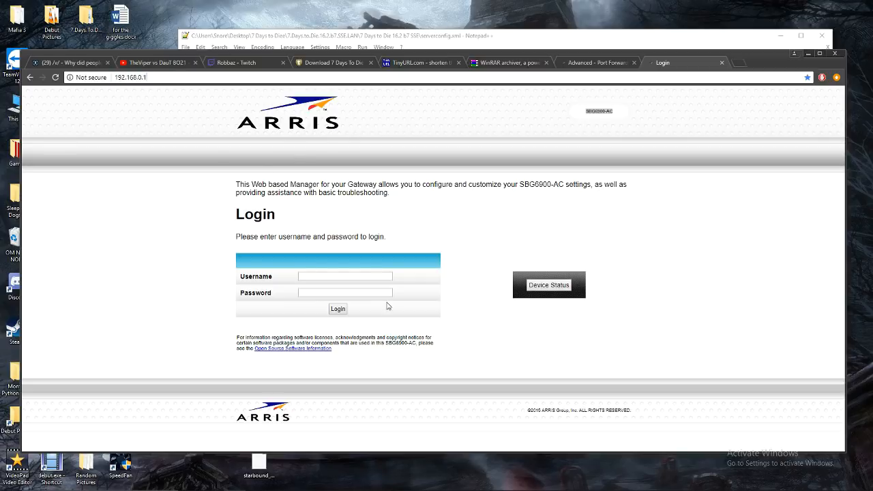
Step: Fill in admin as the router login username and the password
click(344, 275)
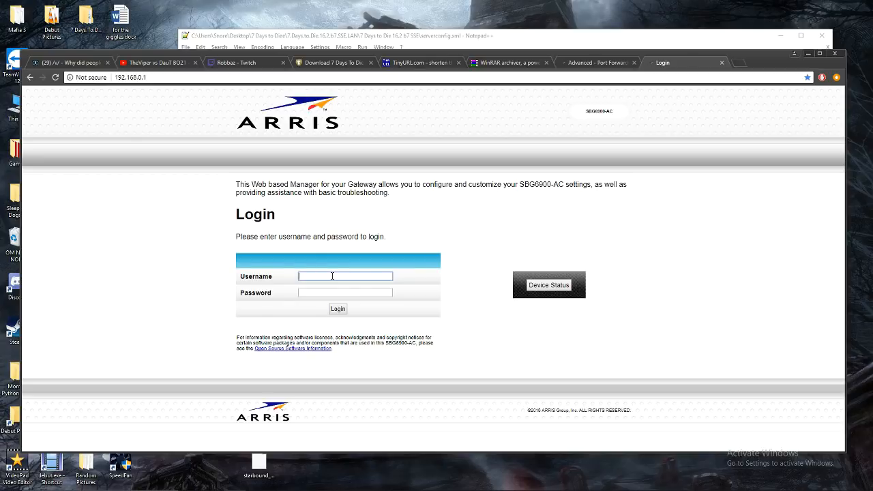
text(admin)
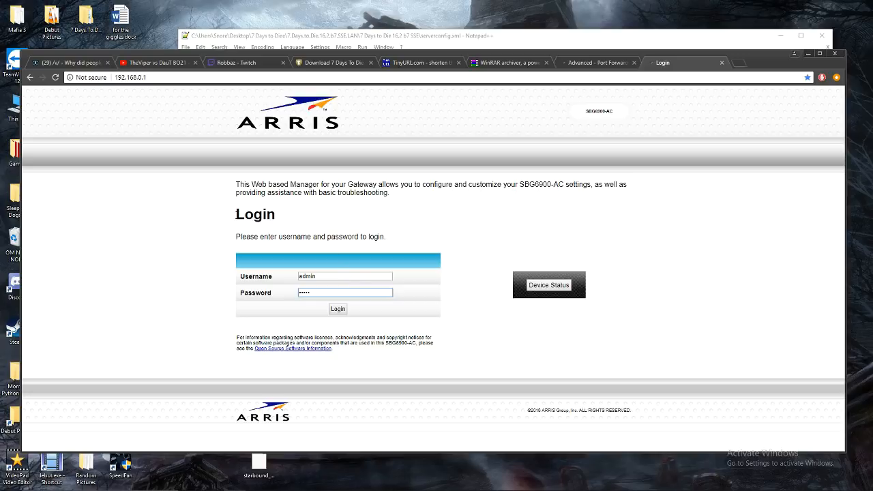
mouse_move(294, 271)
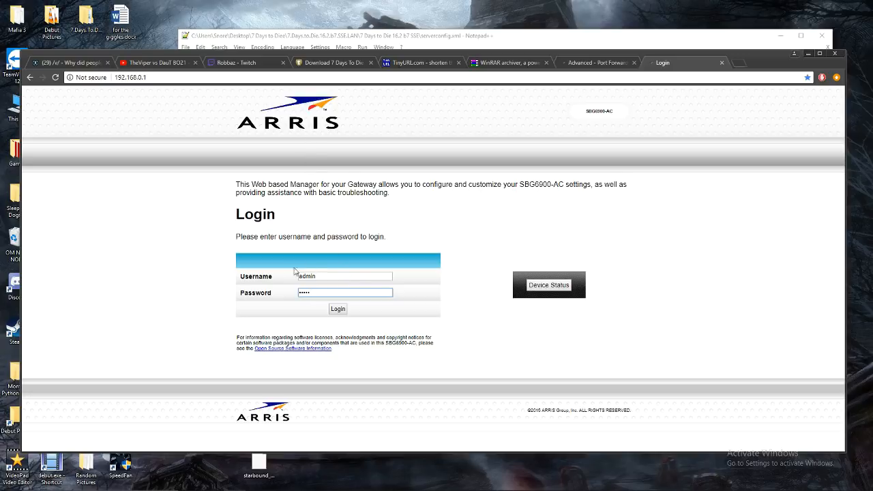
Step: Log in to the router and go to Advanced > Port Forwarding settings
click(339, 308)
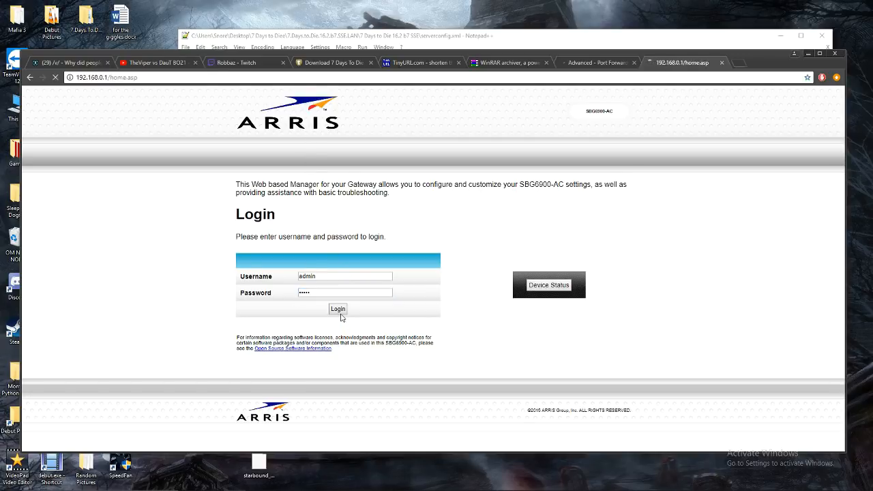
click(338, 308)
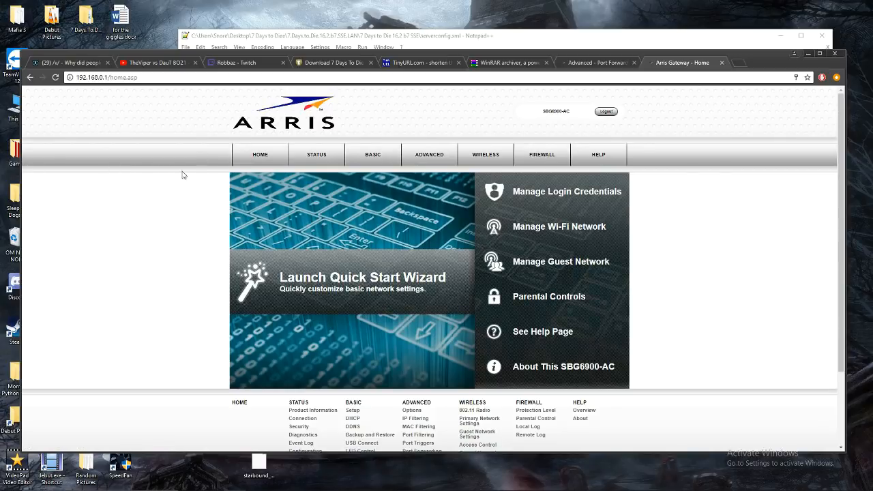
click(428, 154)
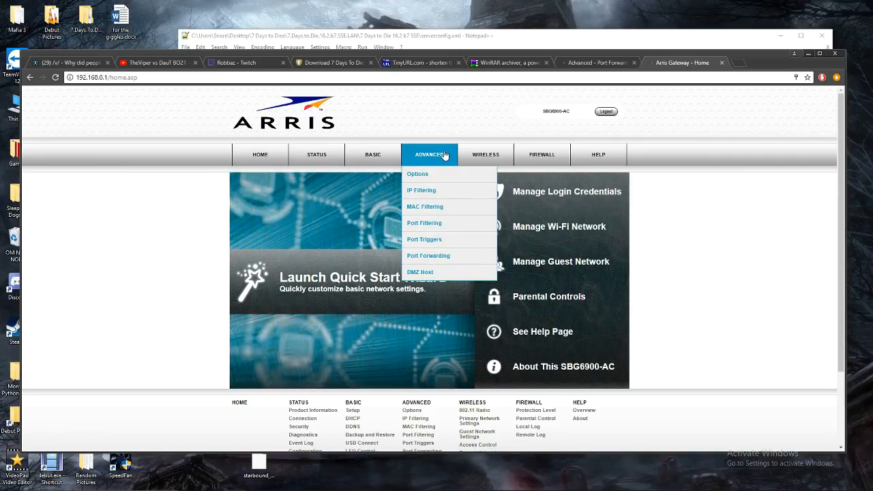
click(259, 155)
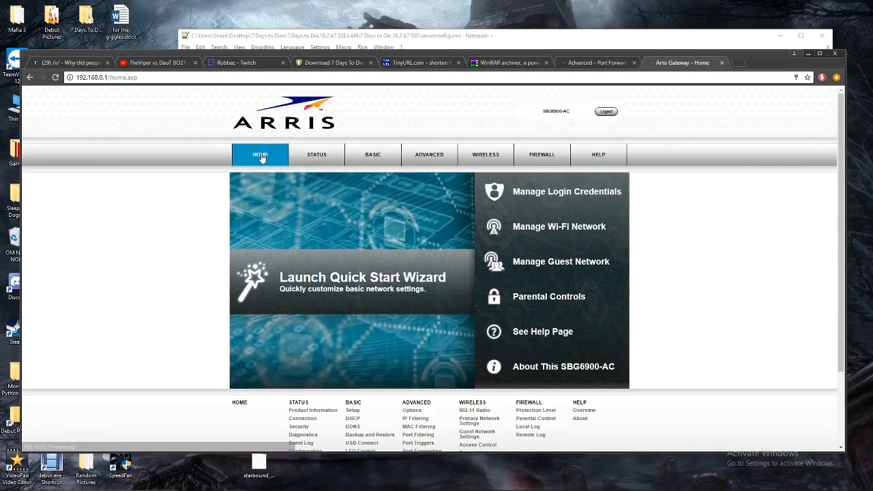
click(428, 155)
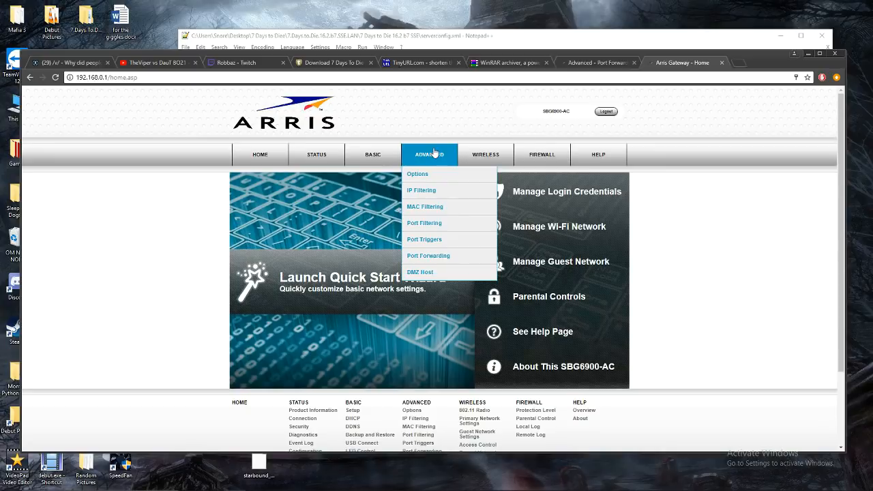
mouse_move(428, 255)
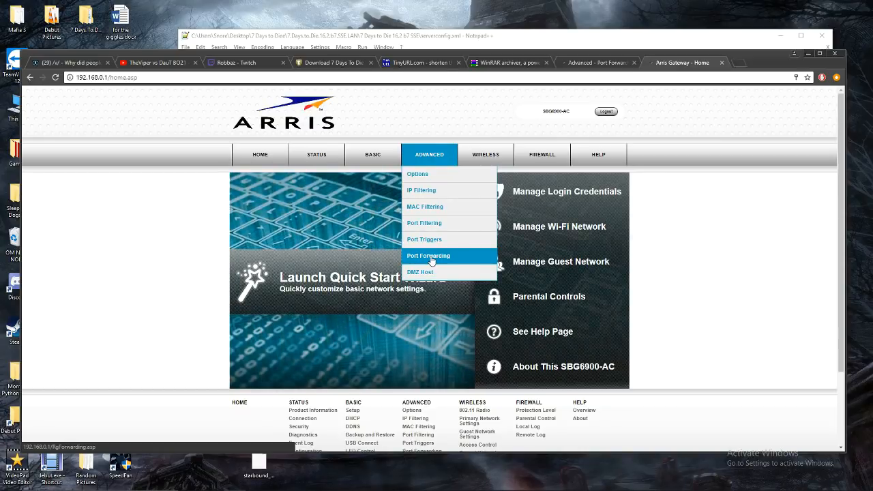
click(428, 255)
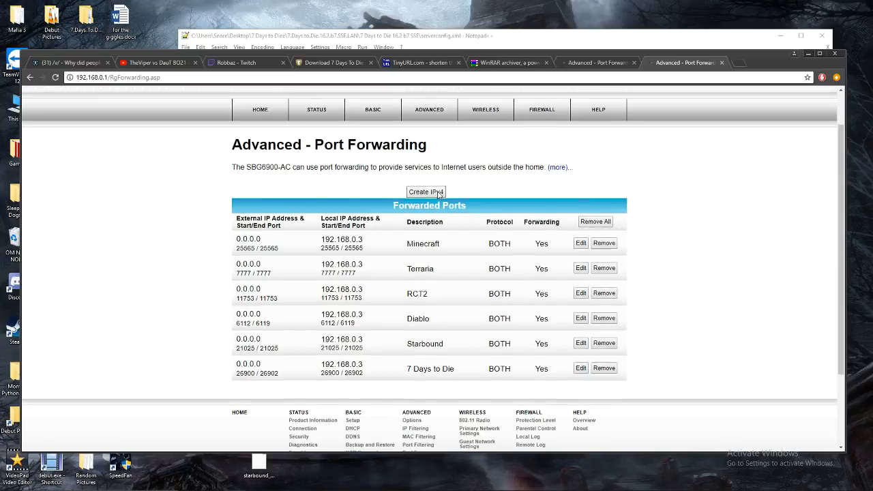
Step: Start a new blank IPv4 port forwarding rule above the existing list
scroll(up, 3)
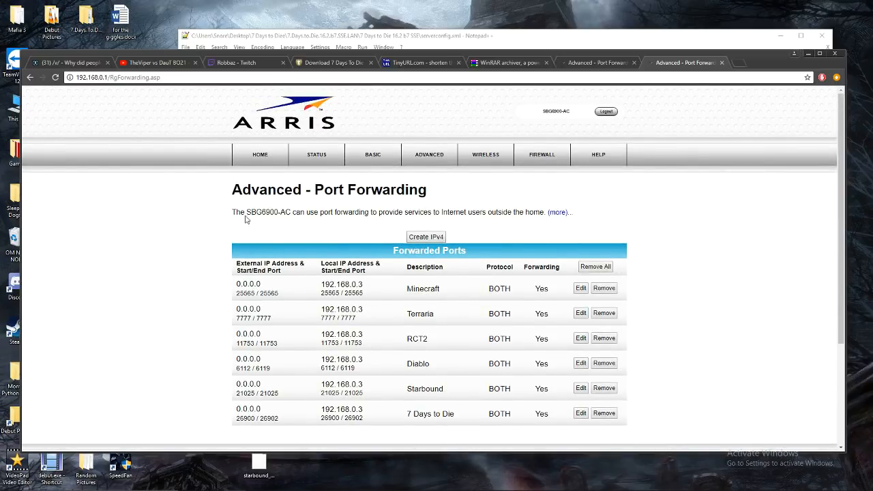
mouse_move(593, 224)
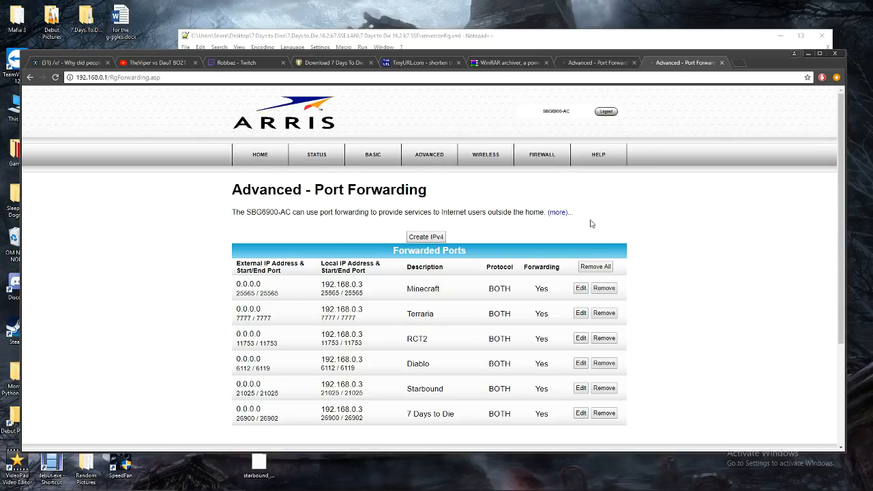
mouse_move(498, 230)
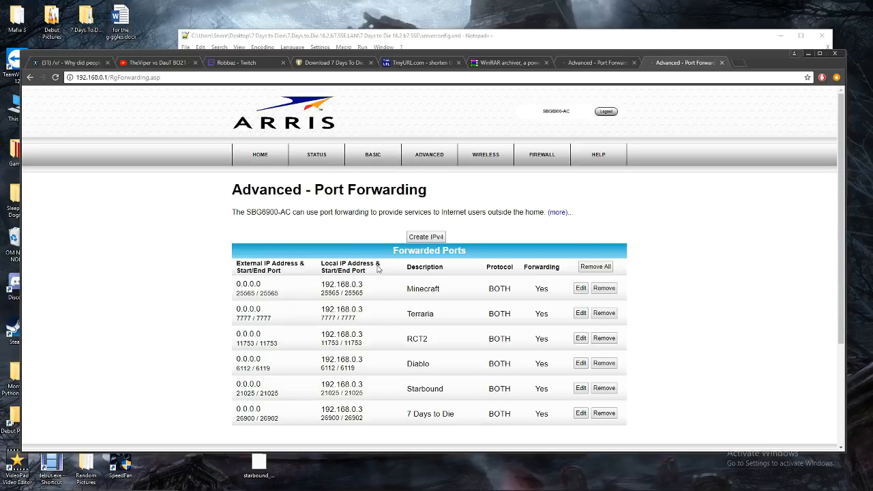
mouse_move(426, 238)
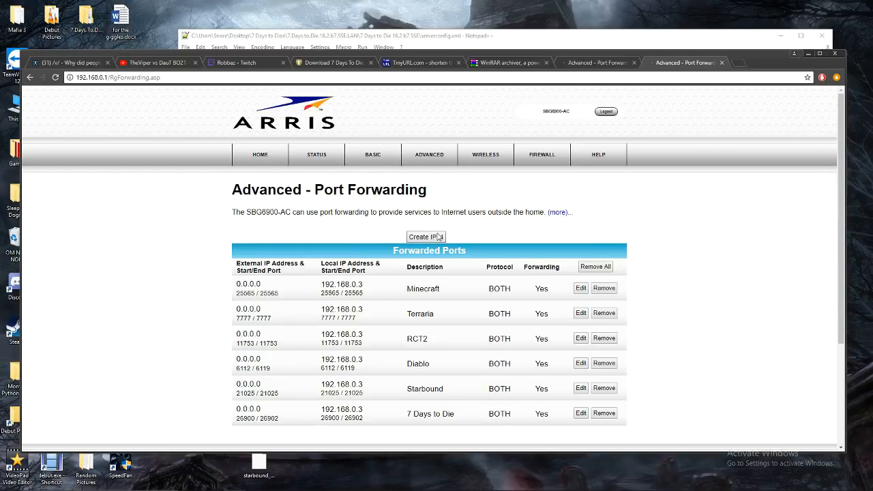
click(426, 238)
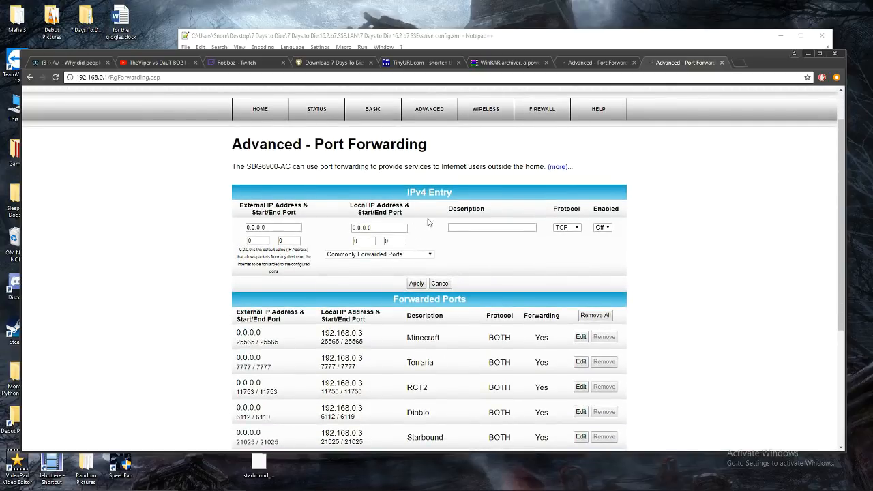
mouse_move(243, 238)
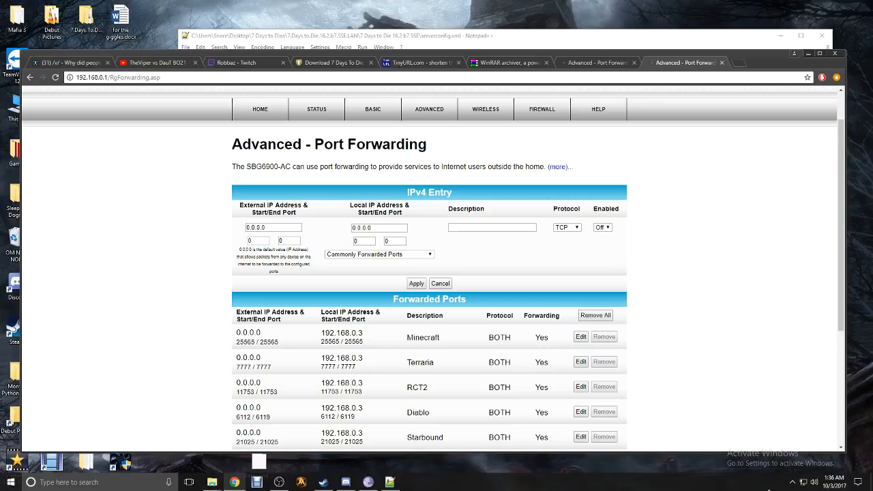
mouse_move(804, 483)
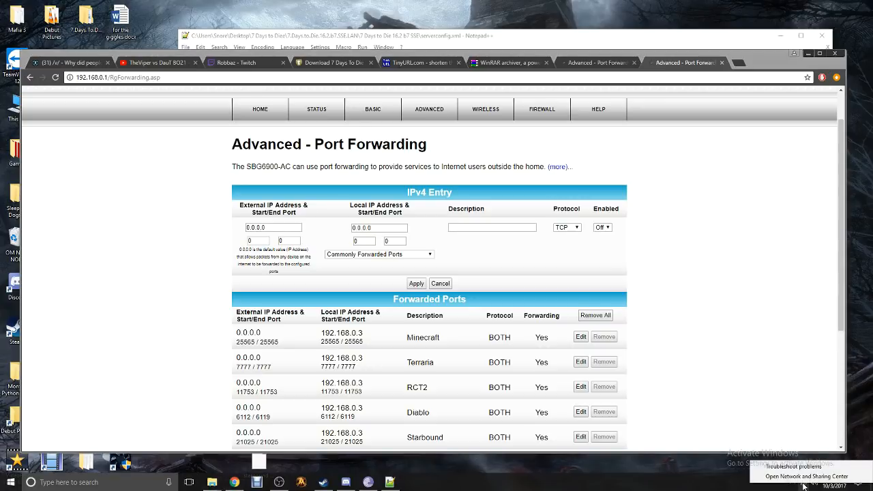
mouse_move(805, 476)
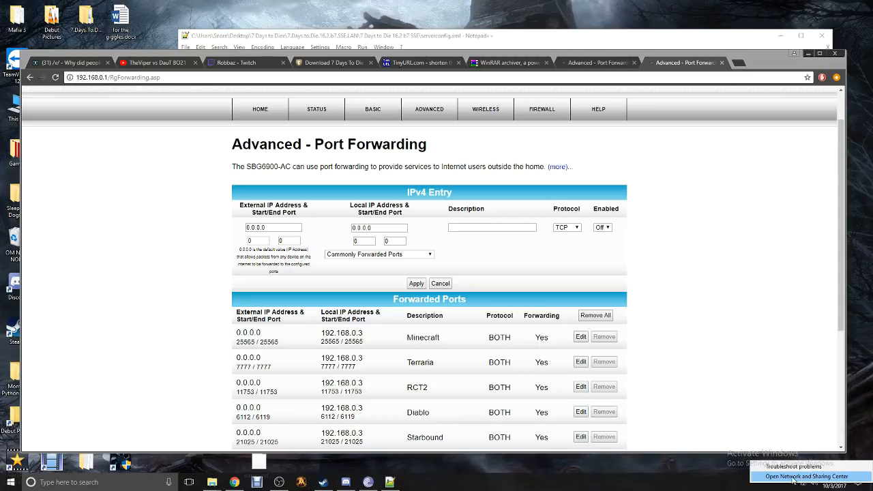
Step: Show the Ethernet connection details listing this PC's IPv4 address 192.168.0.3
click(808, 476)
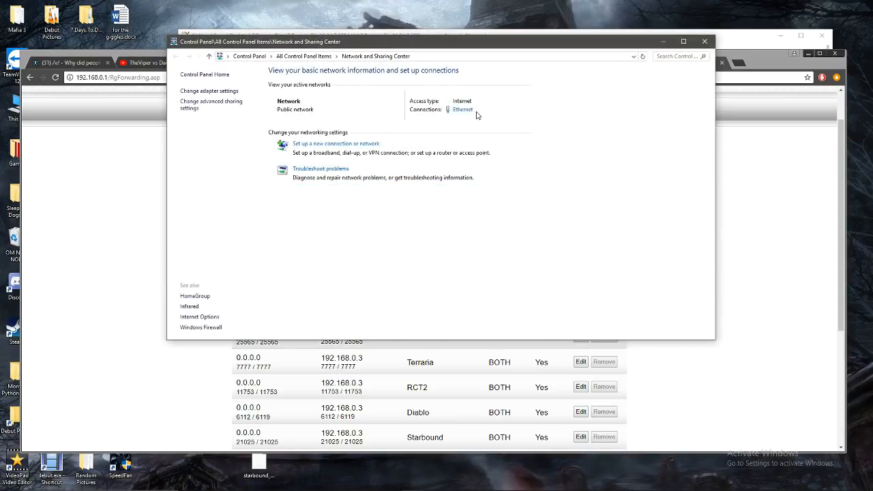
mouse_move(425, 115)
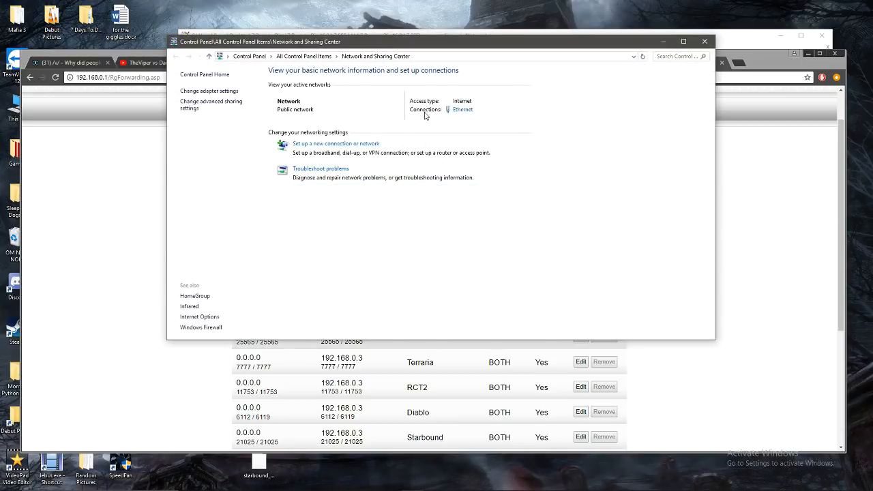
click(462, 109)
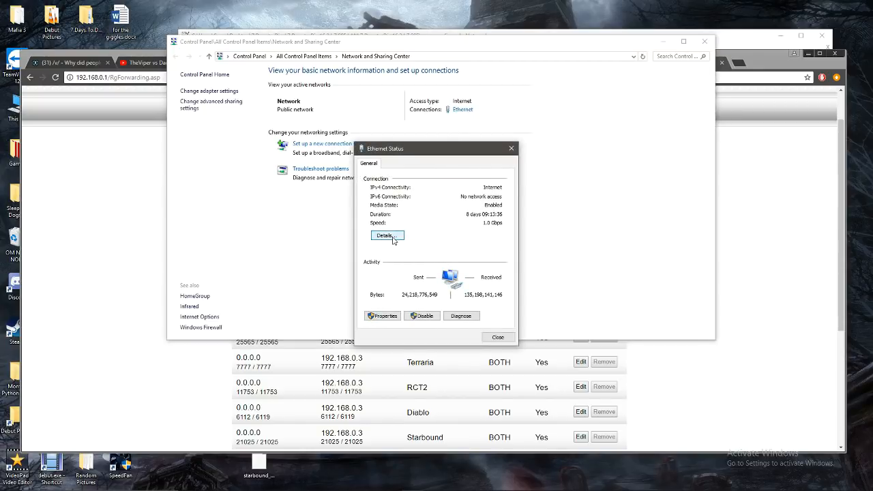
click(387, 235)
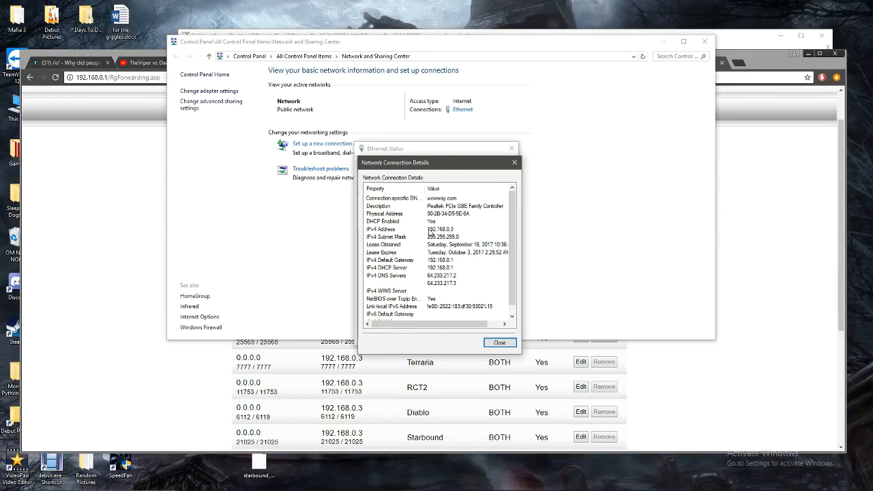
click(437, 229)
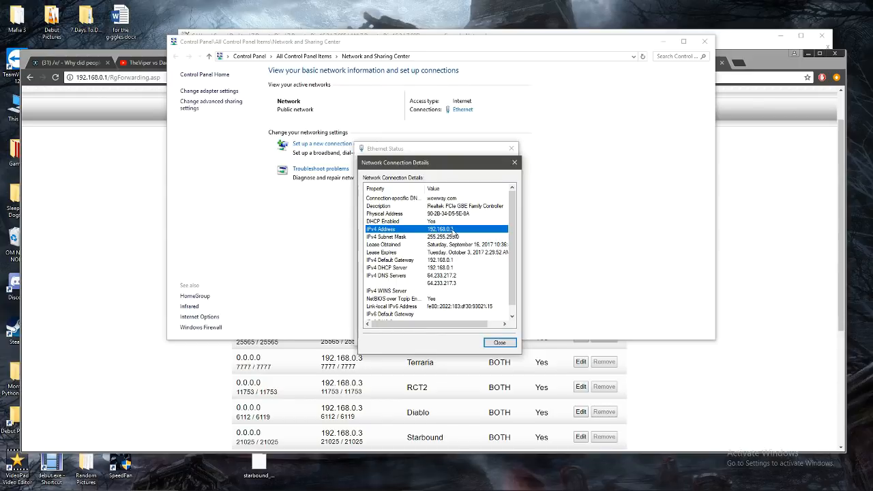
mouse_move(513, 174)
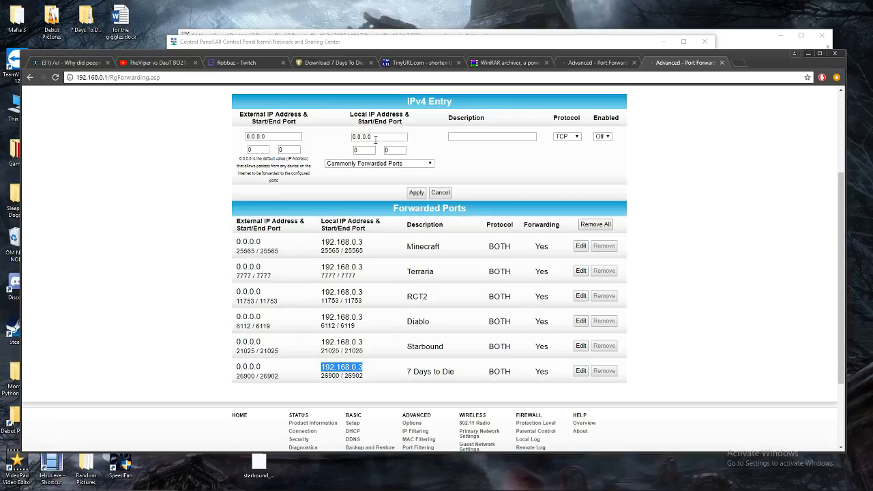
Step: Enter local IP 192.168.0.3 and ports 26900 to 26902 in the new rule
text(192.168.0.3)
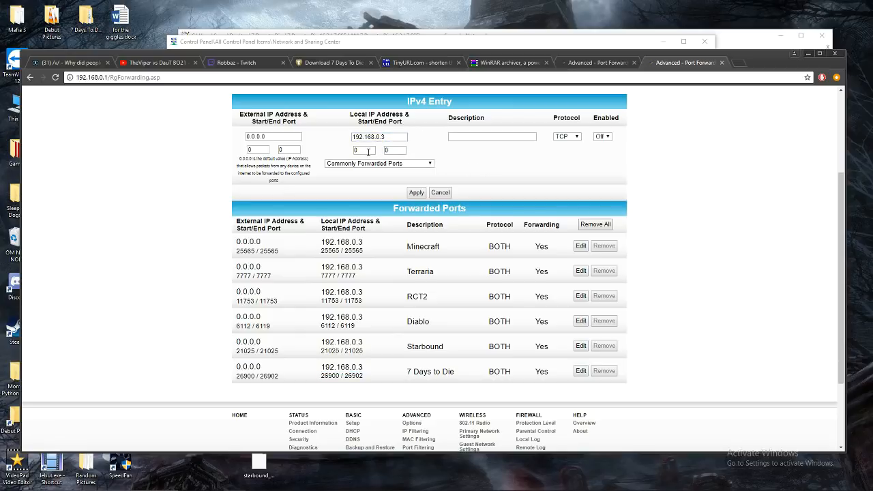
scroll(up, 3)
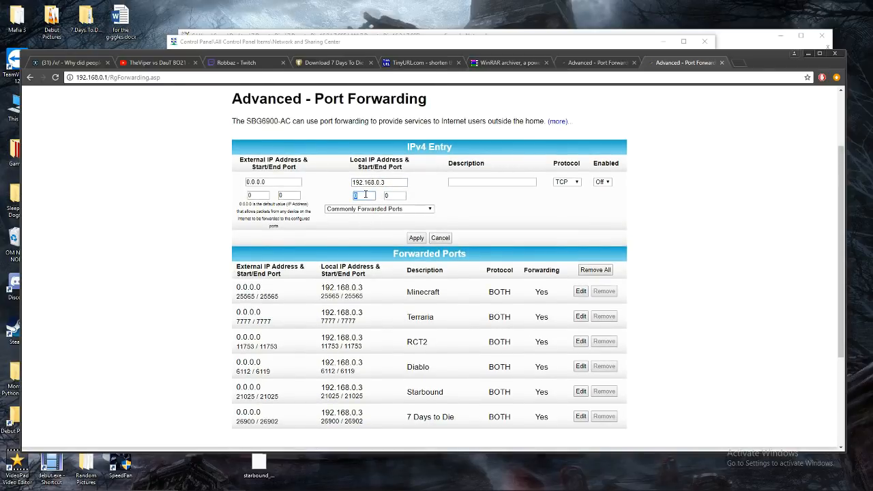
text(26900)
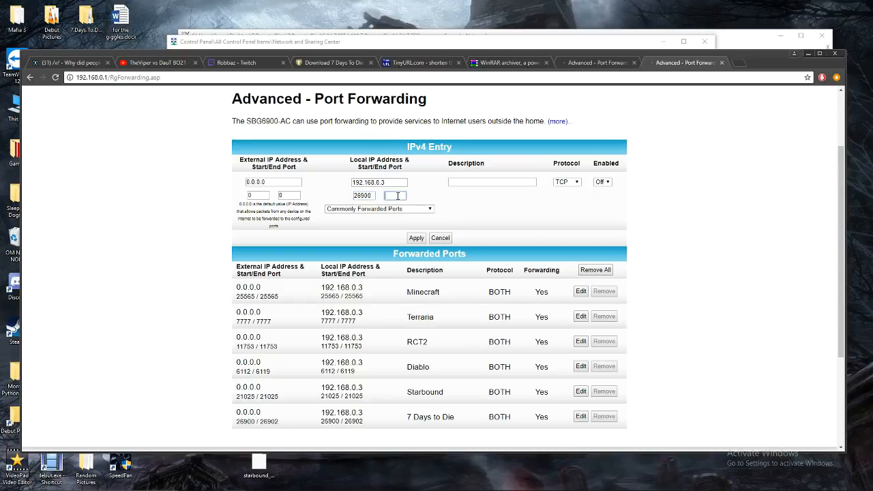
text(26902)
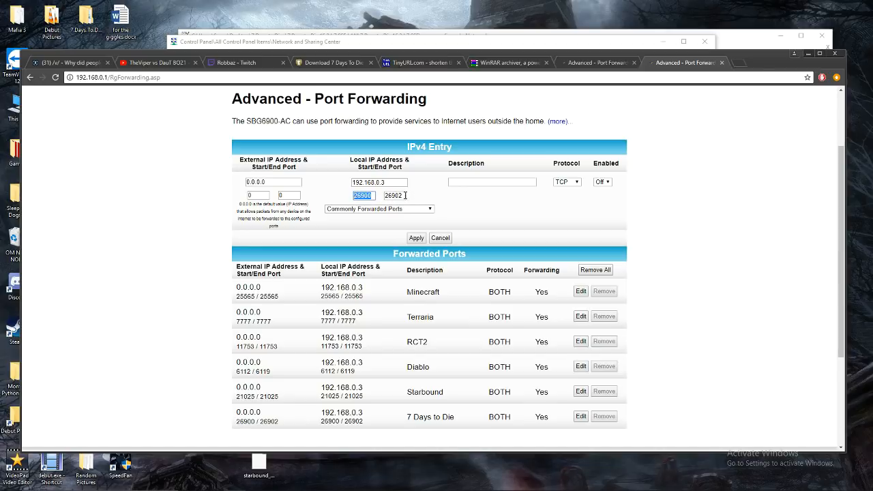
Step: Give the new forwarding rule the description 7DTD
click(492, 181)
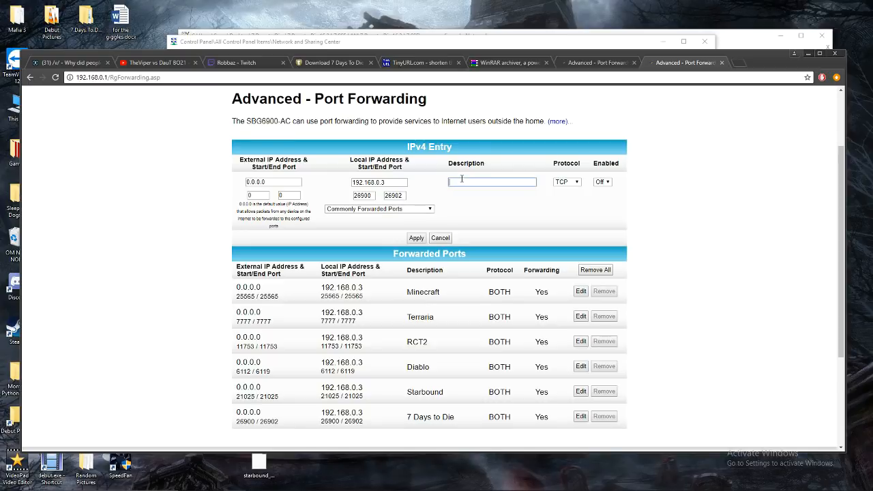
text(8 da)
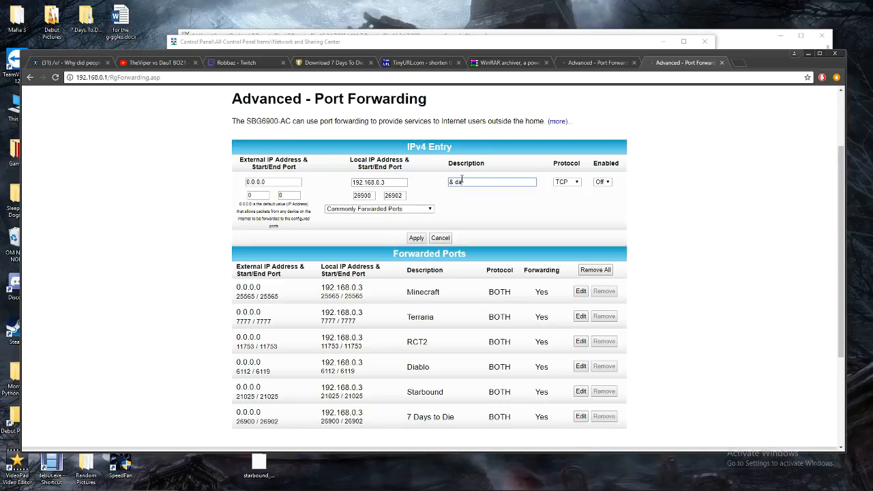
text(7T)
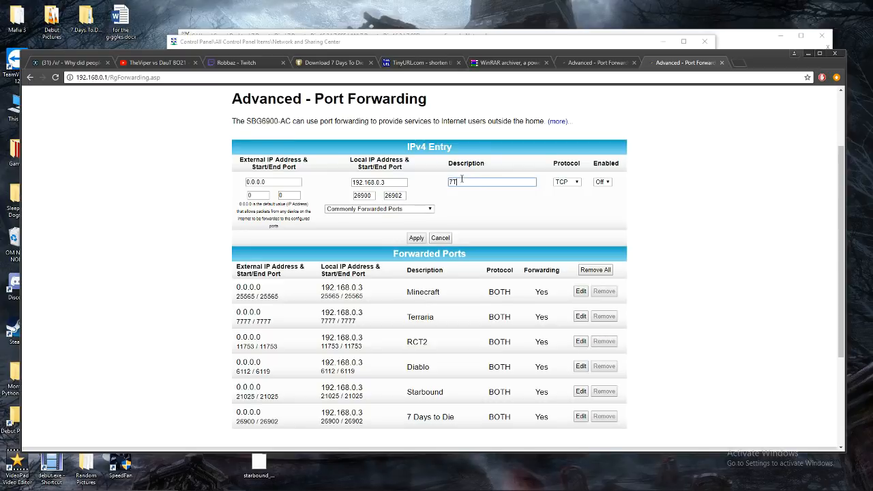
text(DTD)
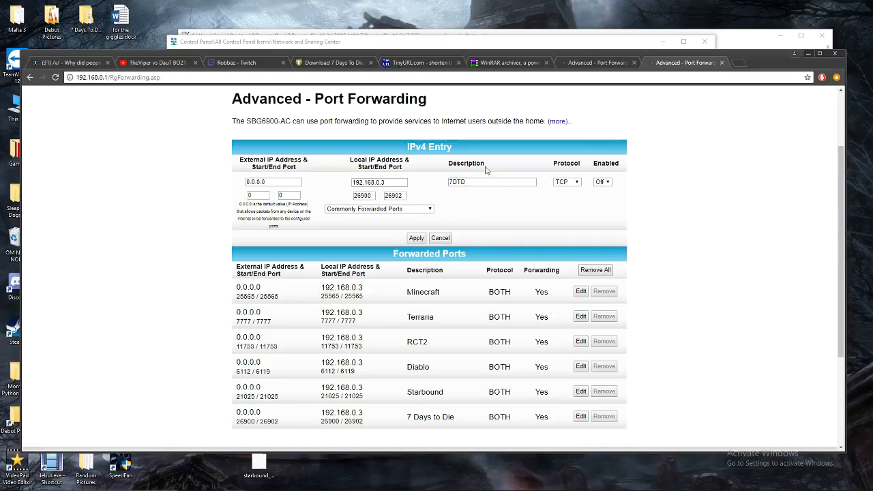
Step: Set the 7DTD rule's protocol and switch Enabled to On
click(566, 182)
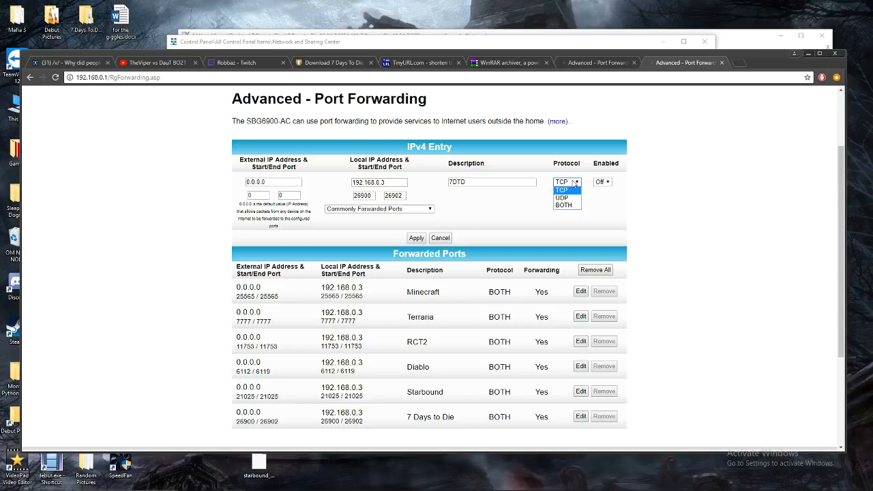
mouse_move(562, 205)
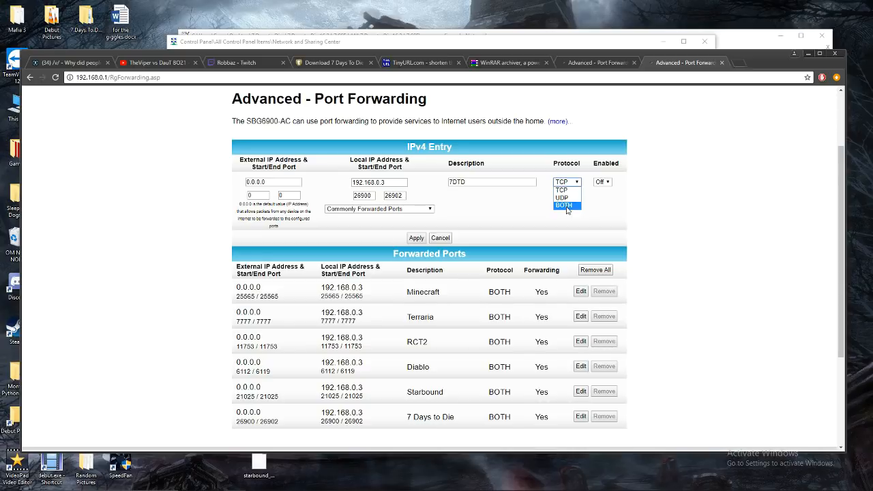
mouse_move(562, 197)
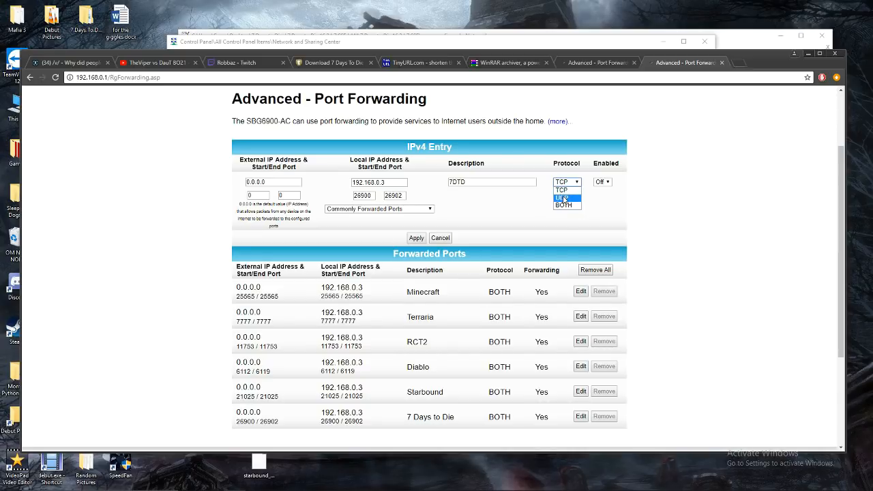
mouse_move(562, 199)
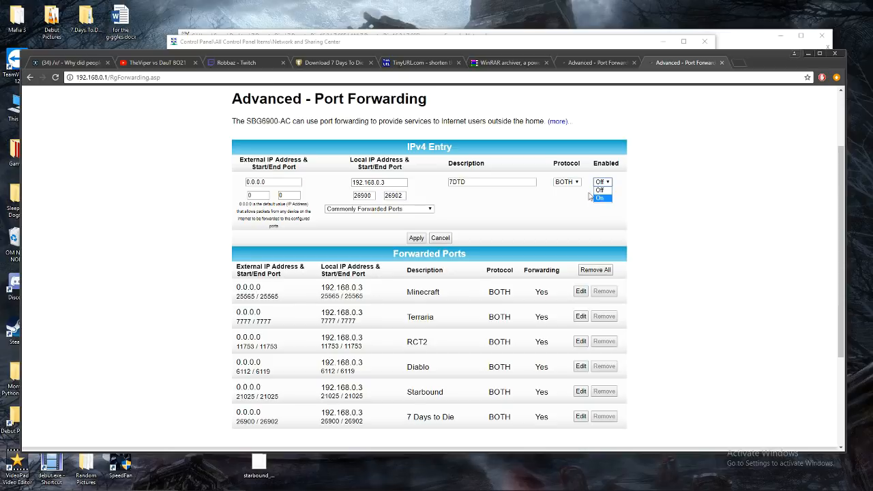
click(374, 154)
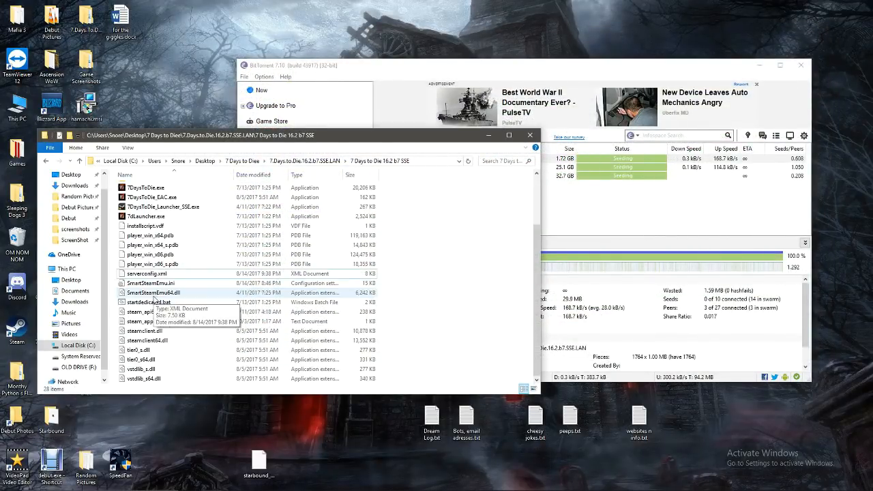
Step: Launch startdedicated.bat from the 7 Days to Die server folder to run the server
click(146, 273)
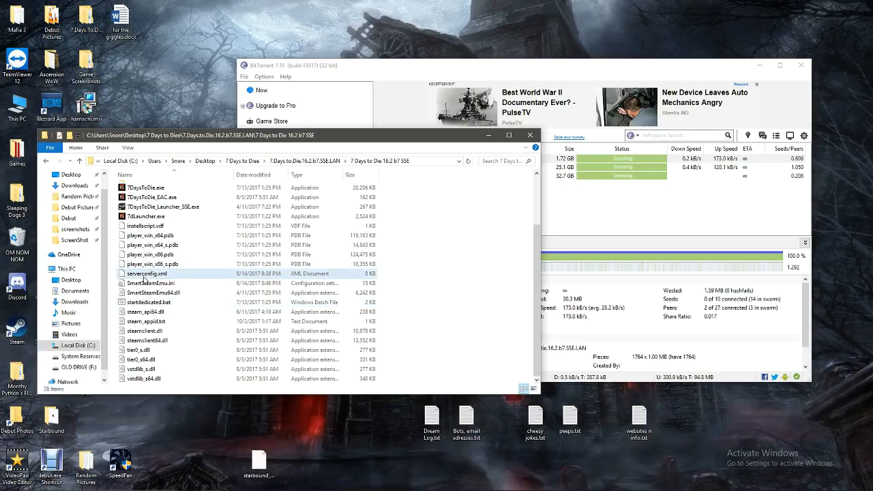
click(148, 302)
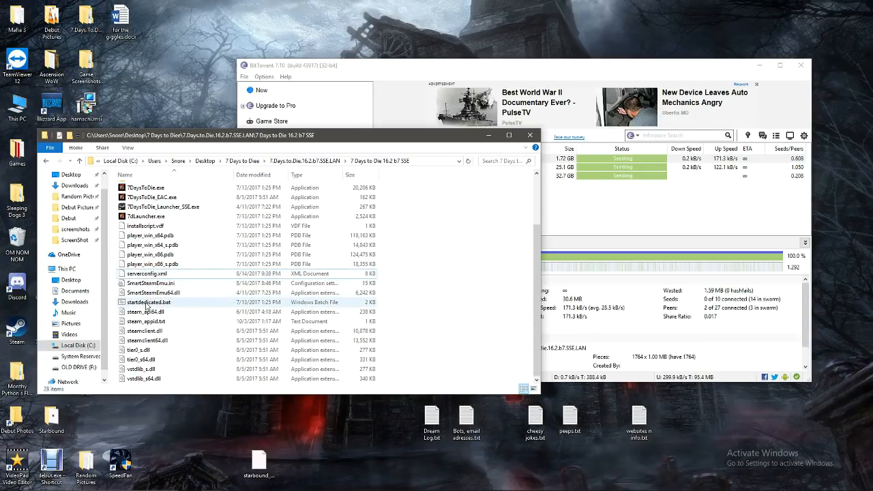
mouse_move(148, 303)
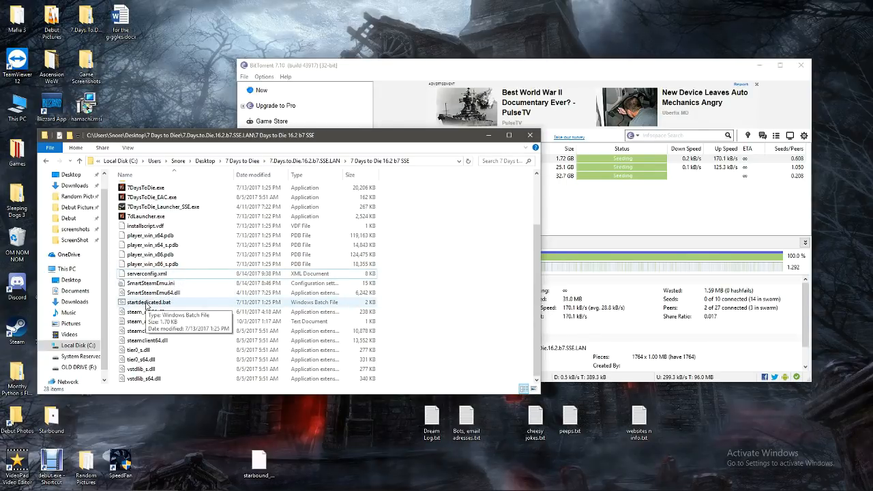
click(147, 302)
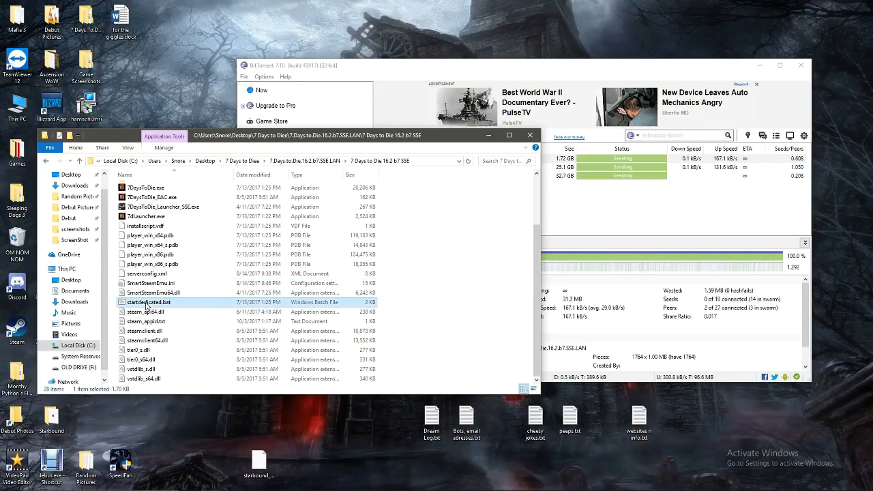
double_click(148, 301)
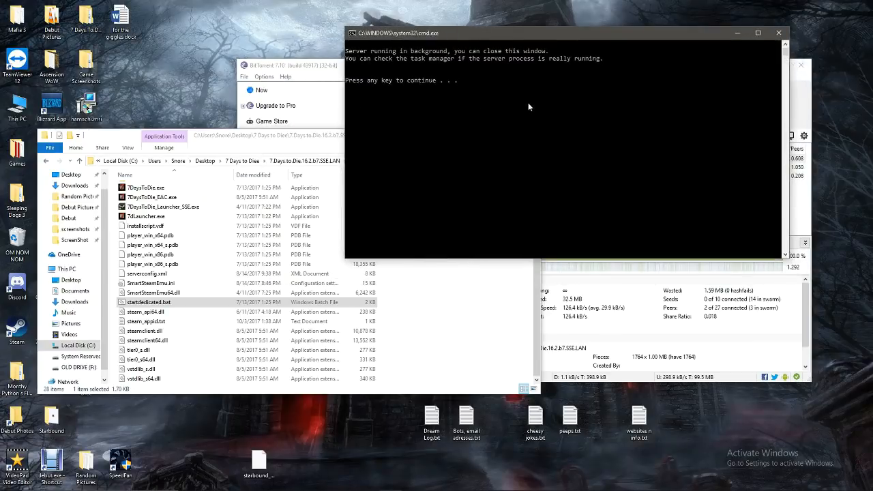
mouse_move(445, 109)
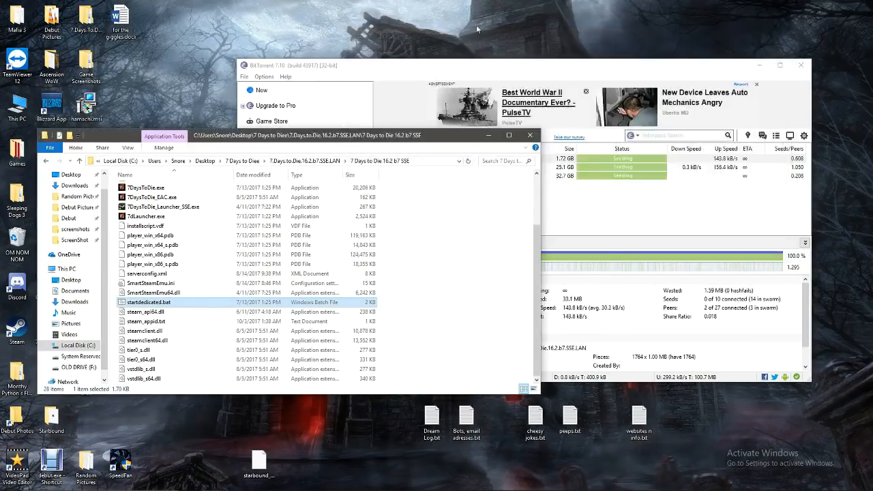
mouse_move(522, 66)
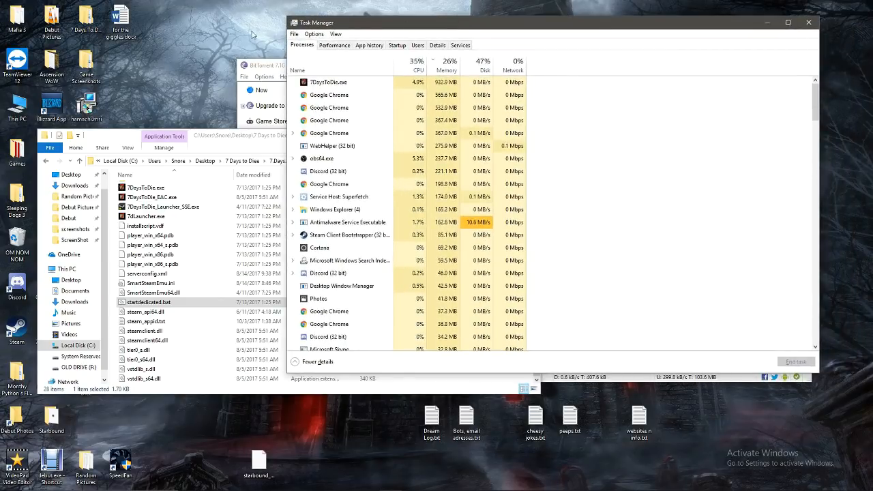
Step: Confirm 7DaysToDie.exe is running in Processes, then launch the 7DaysToDie.exe game
click(329, 82)
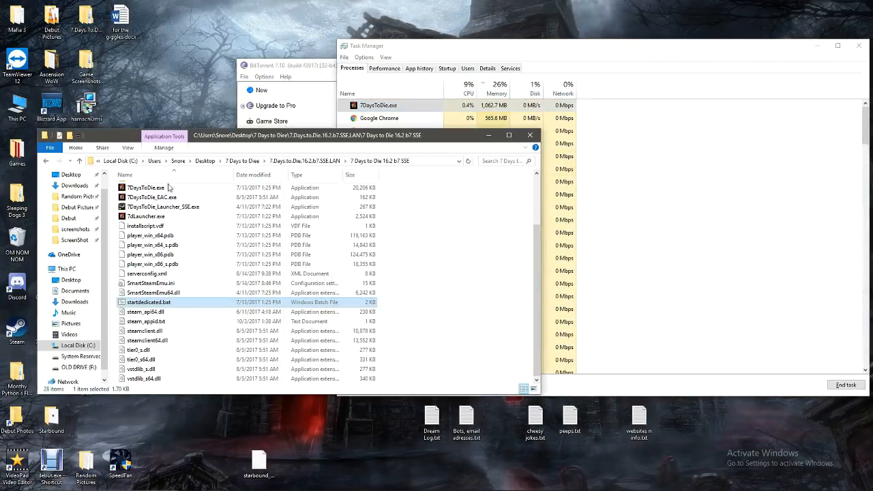
double_click(145, 187)
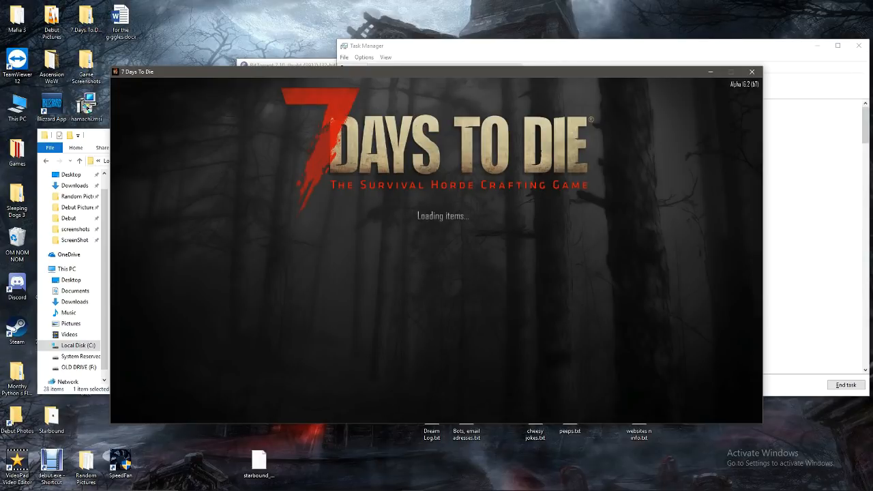
mouse_move(444, 252)
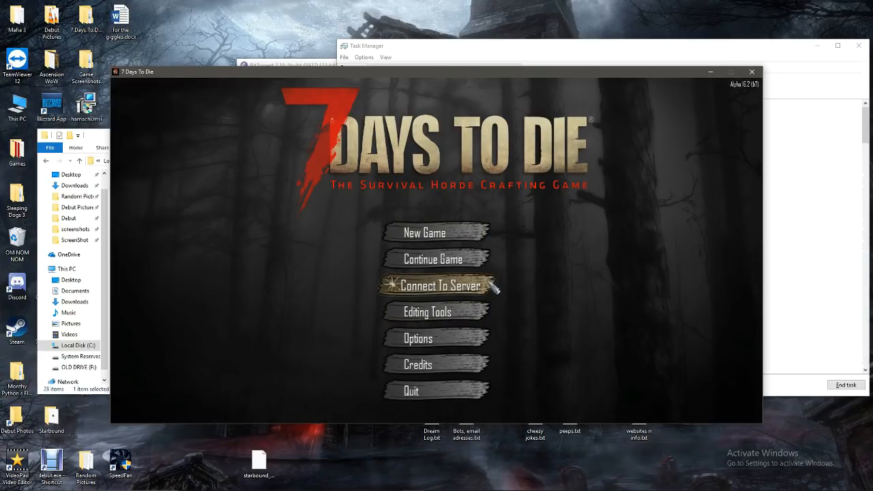
Step: Choose Connect To Server from the main menu to show the server browser
click(439, 285)
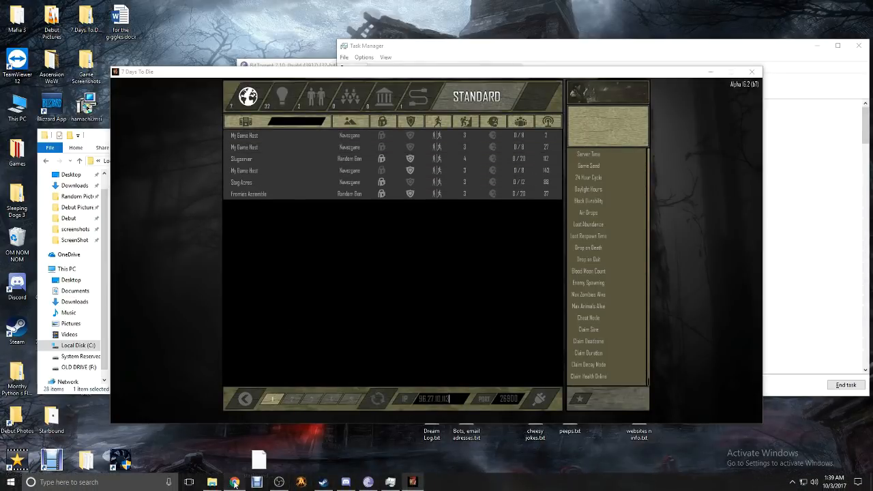
click(235, 483)
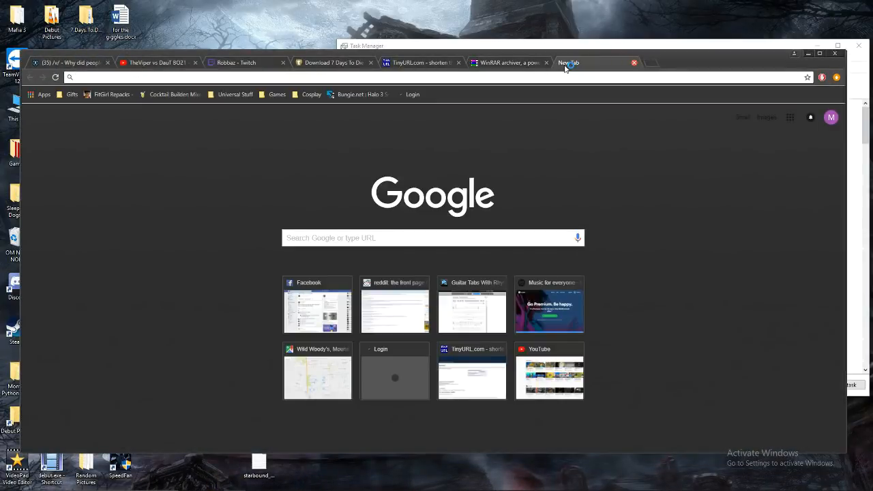
text(local)
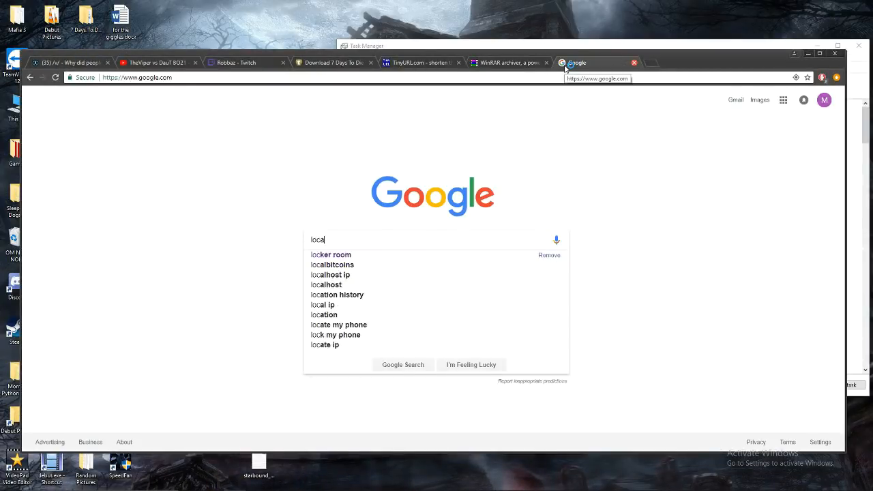
click(322, 305)
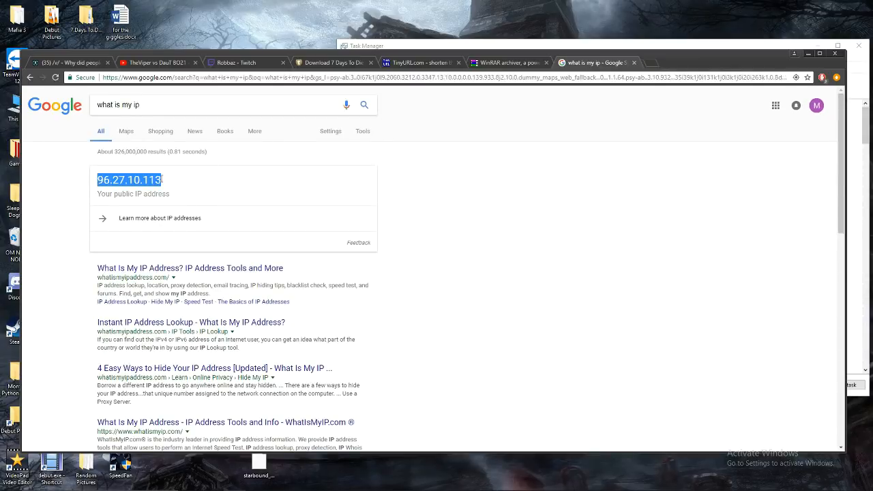
mouse_move(185, 188)
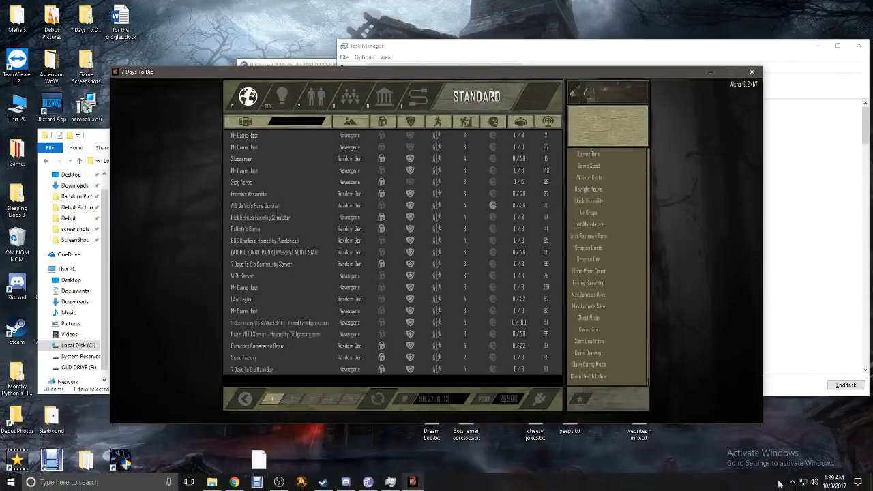
Step: Enter IP 96.27.10.113 with port 26900 and connect to the server
click(803, 483)
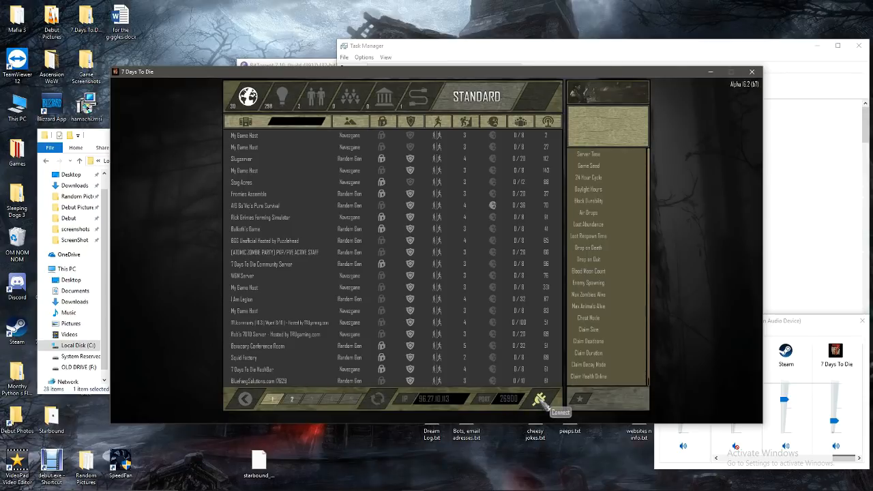
click(559, 408)
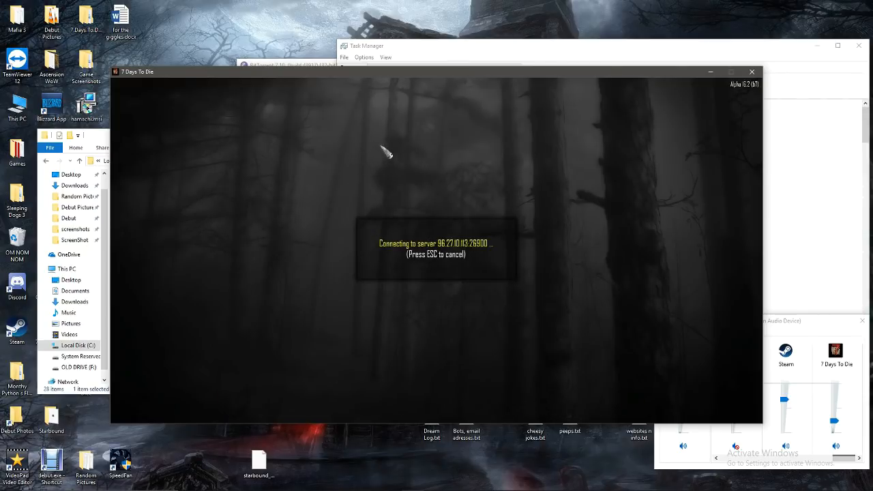
mouse_move(385, 161)
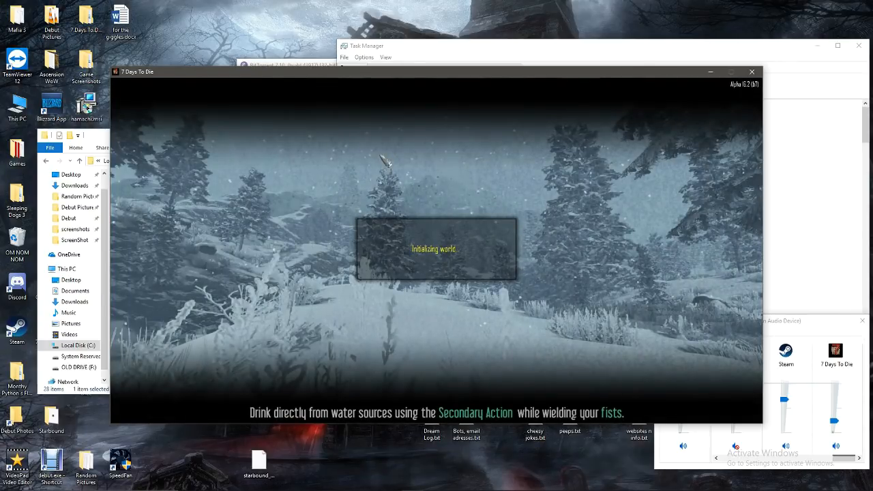
mouse_move(676, 366)
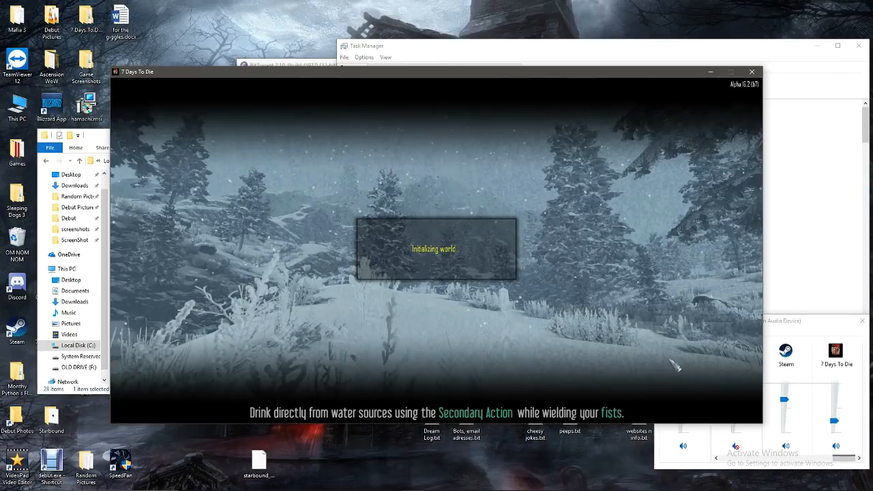
mouse_move(514, 304)
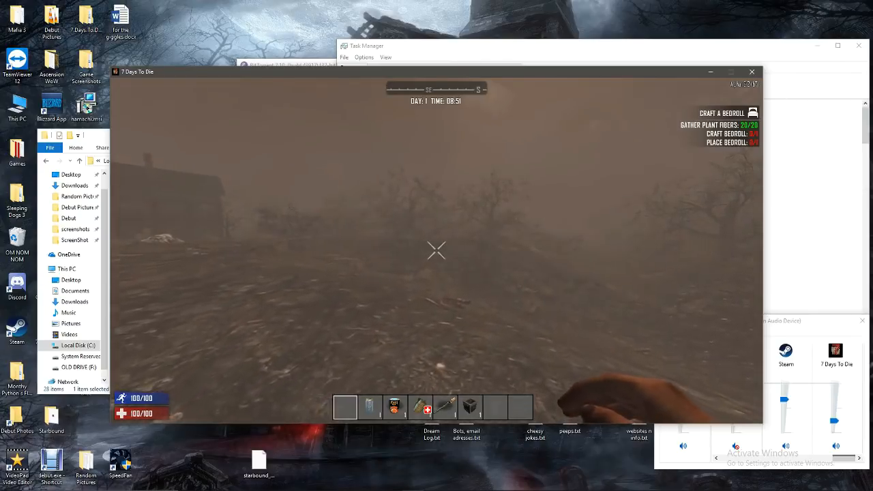
mouse_move(437, 251)
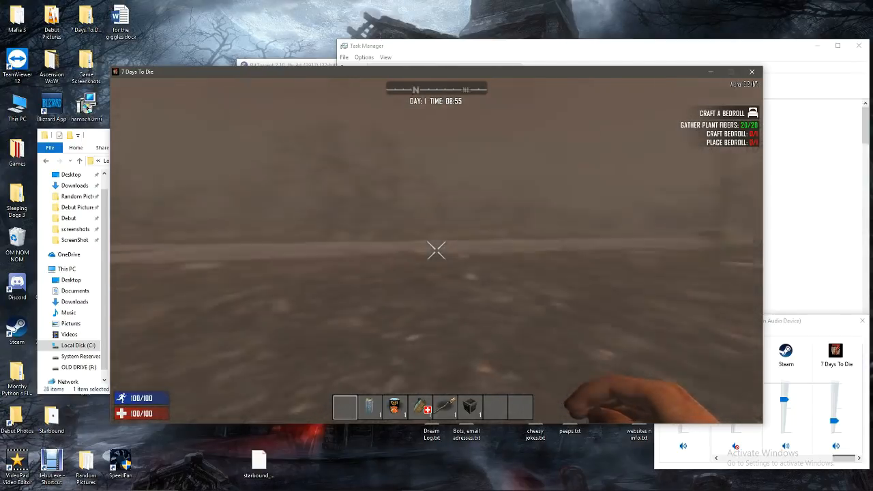
mouse_move(436, 245)
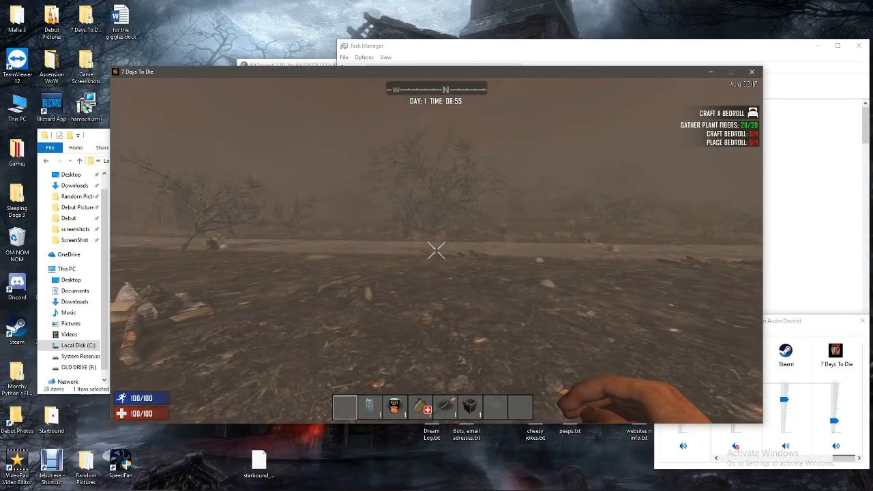